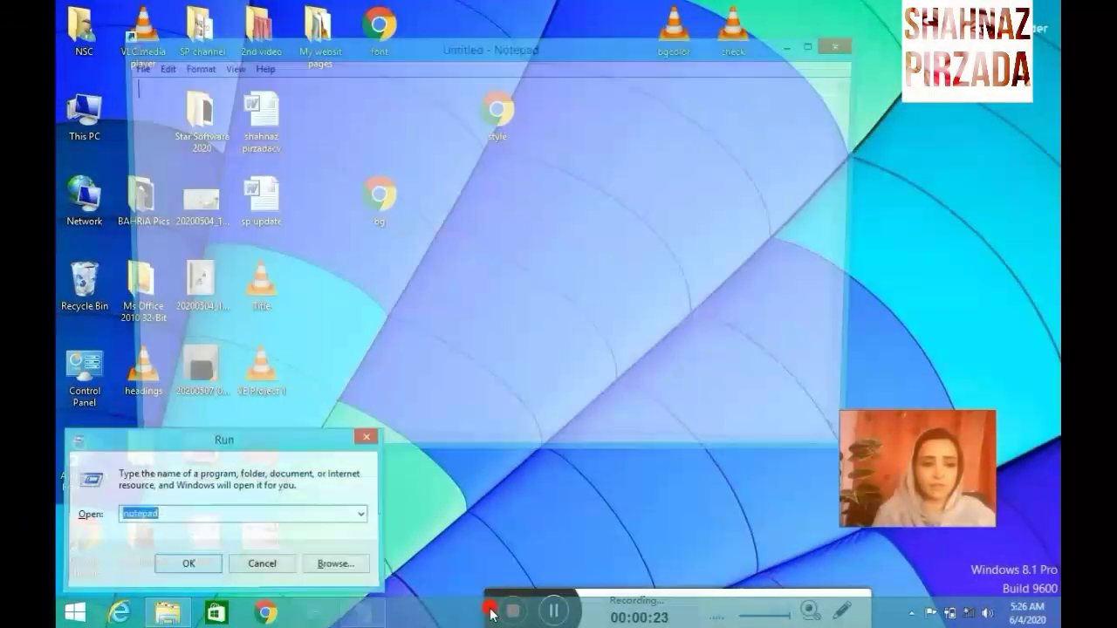
Type an HTML page with <body bgcolor=red> between the opening and closing html tags
click(188, 563)
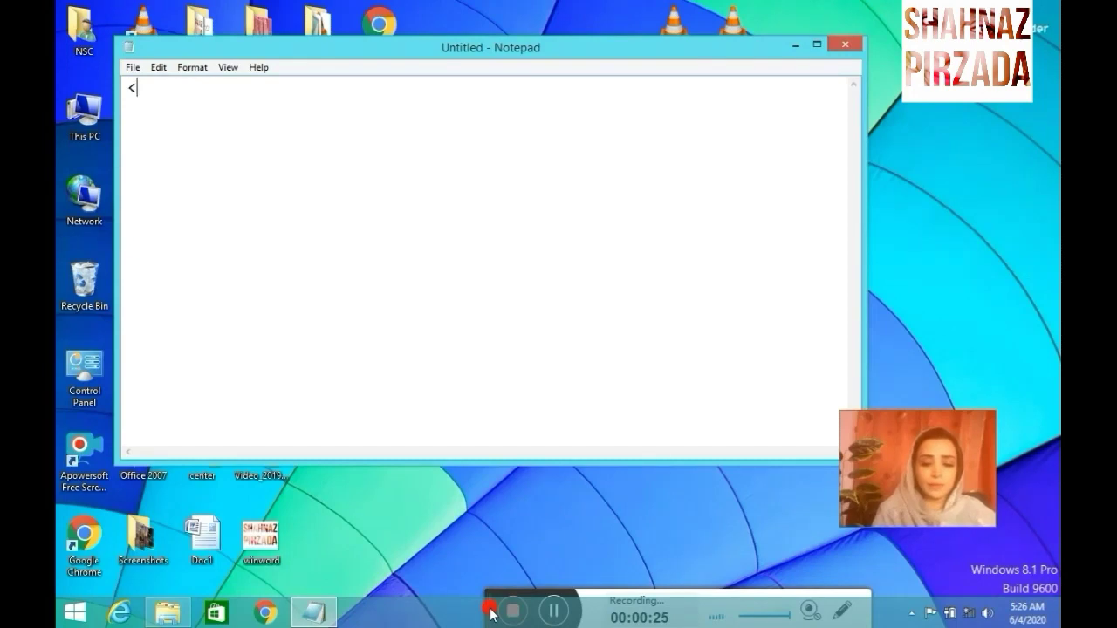
text(html>)
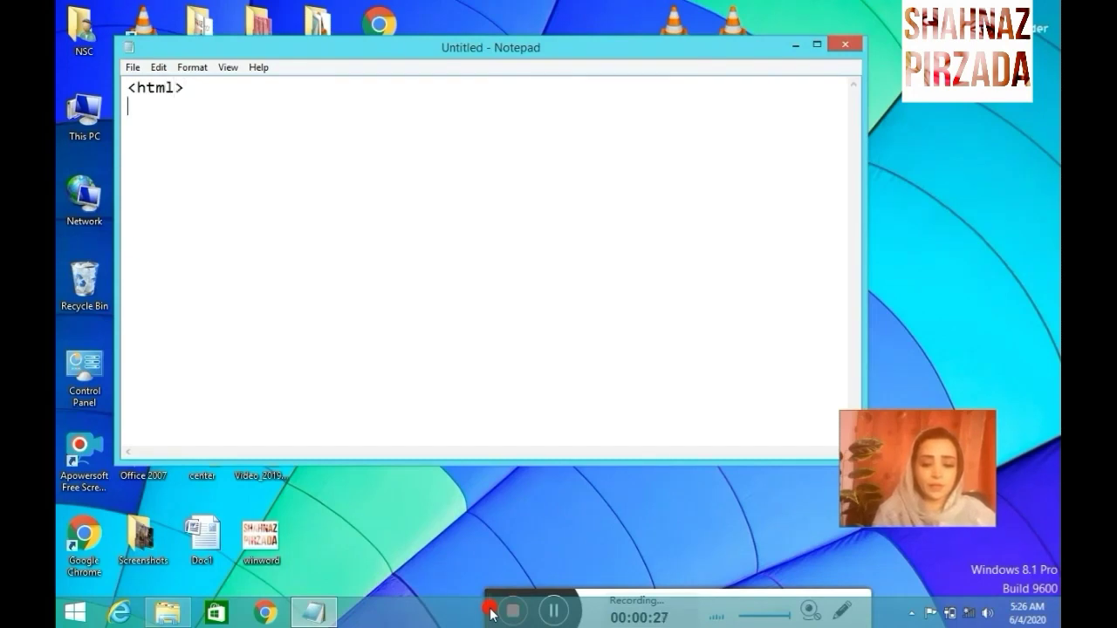
text(<bo)
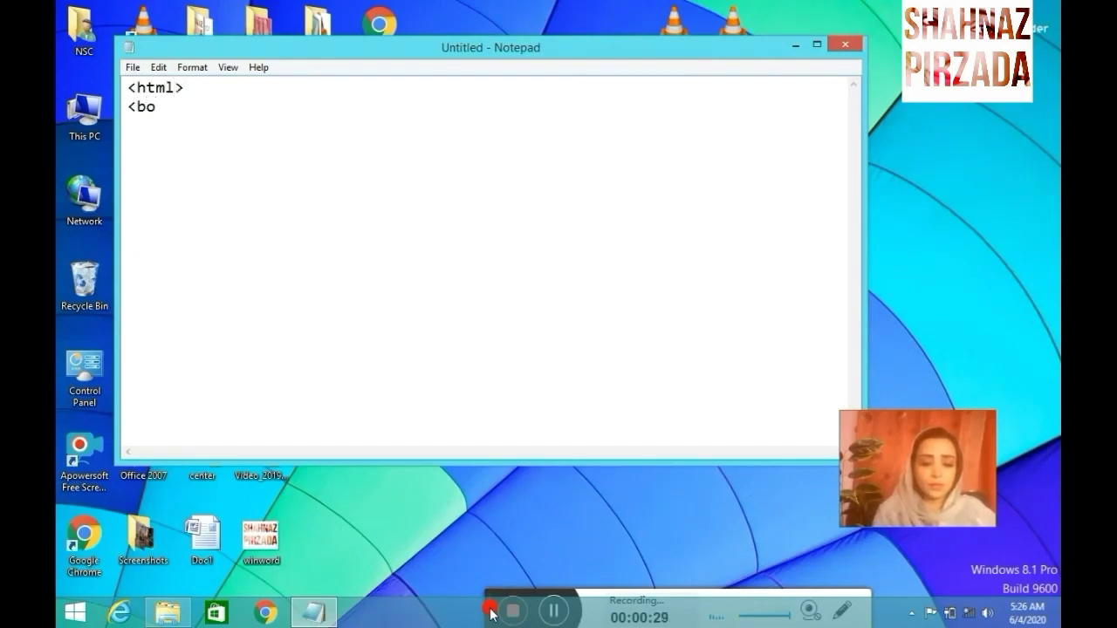
text(dy)
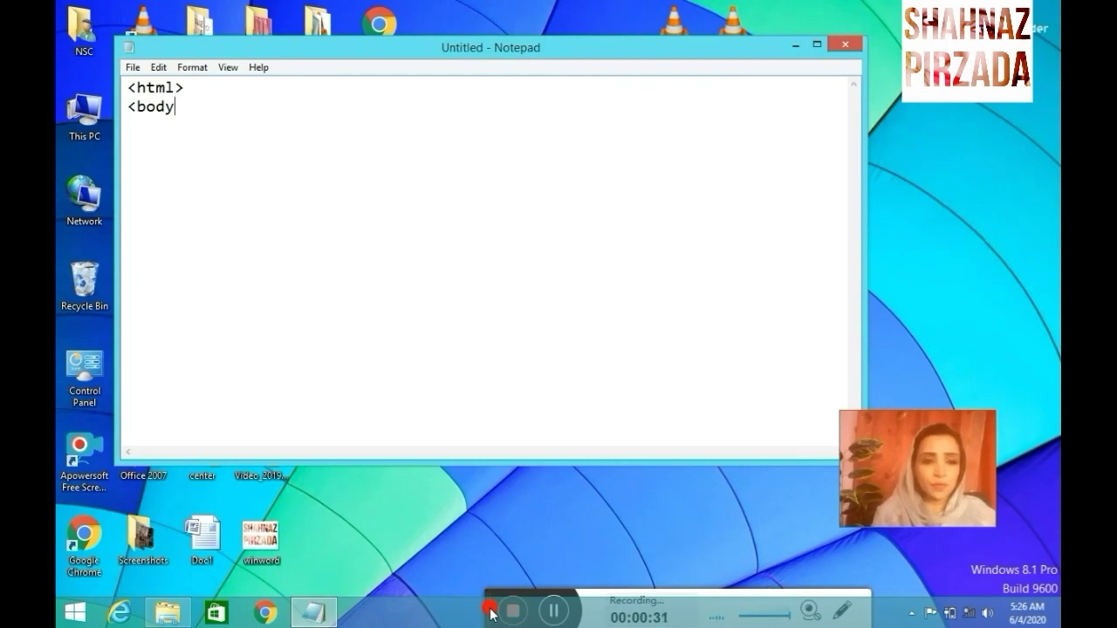
text(bg)
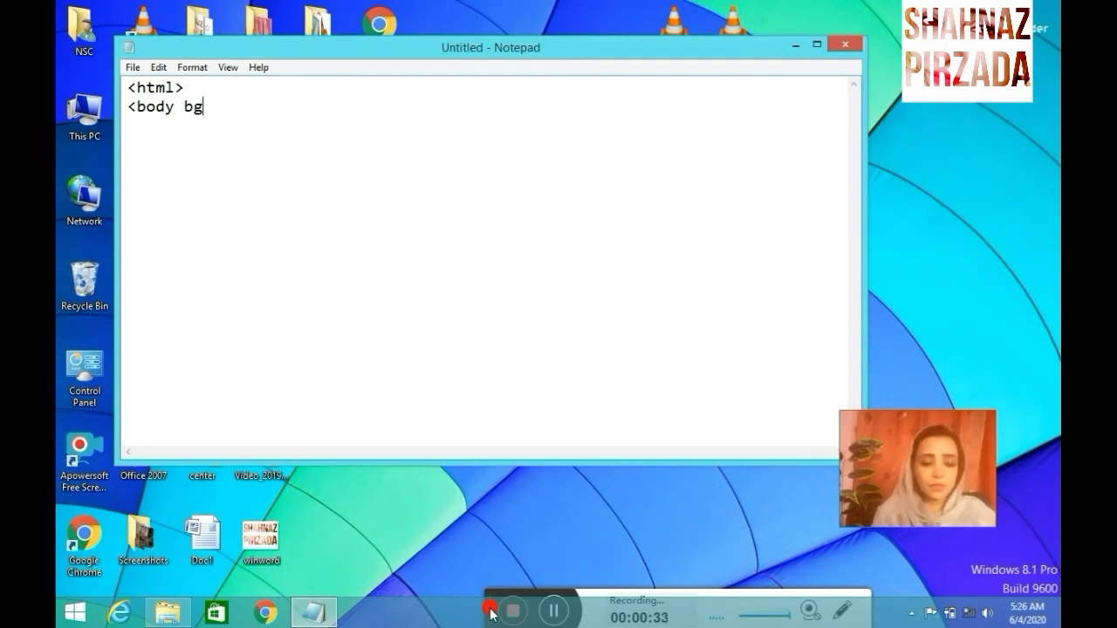
text(color)
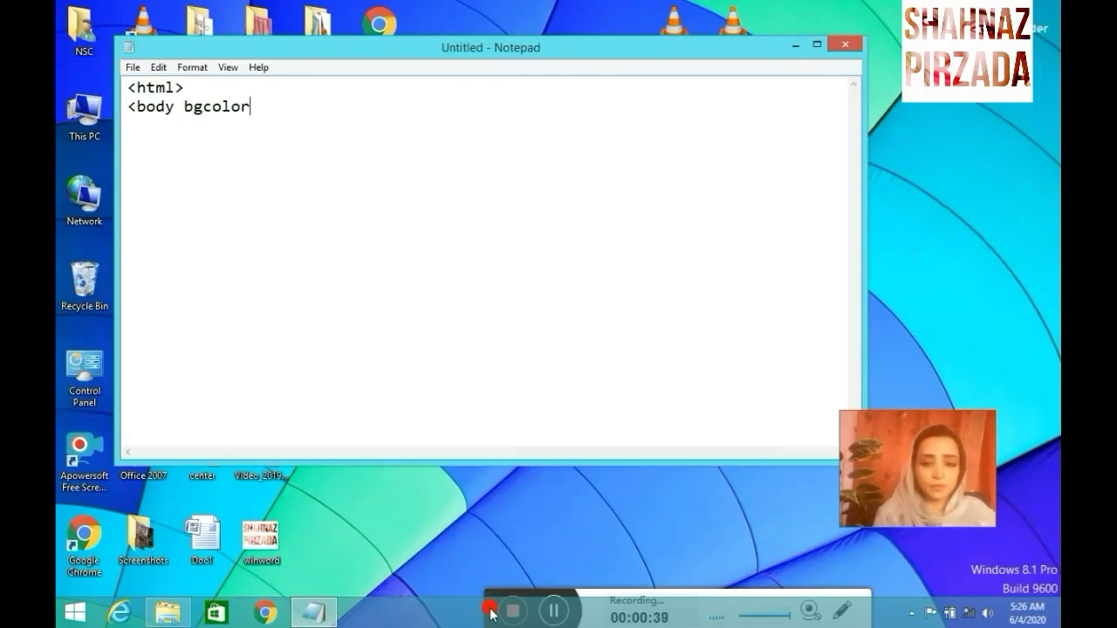
text(=)
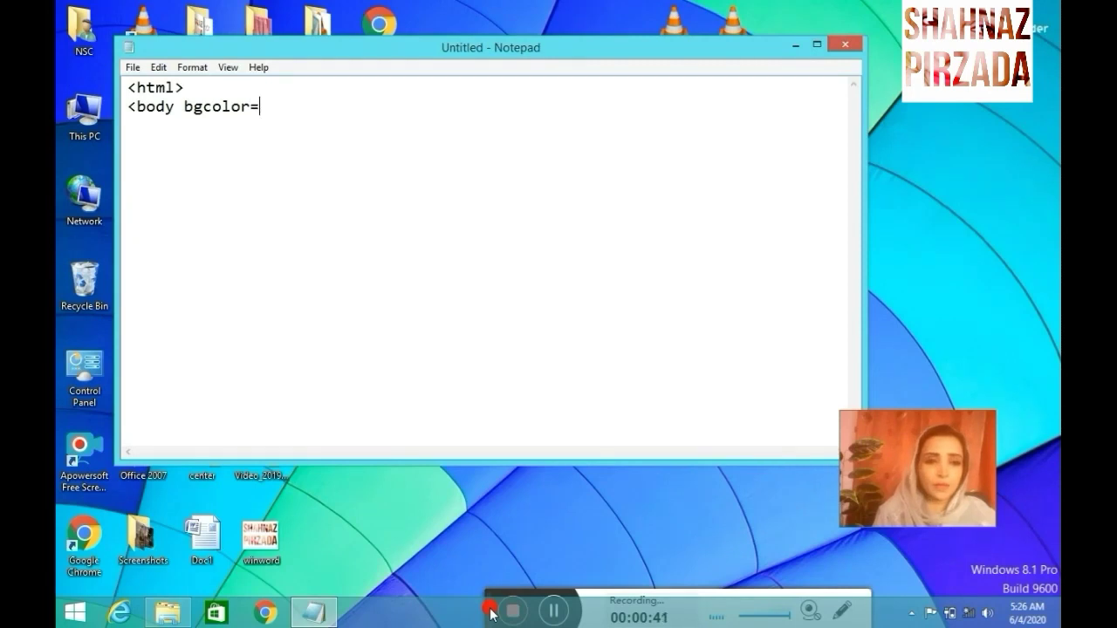
text(red)
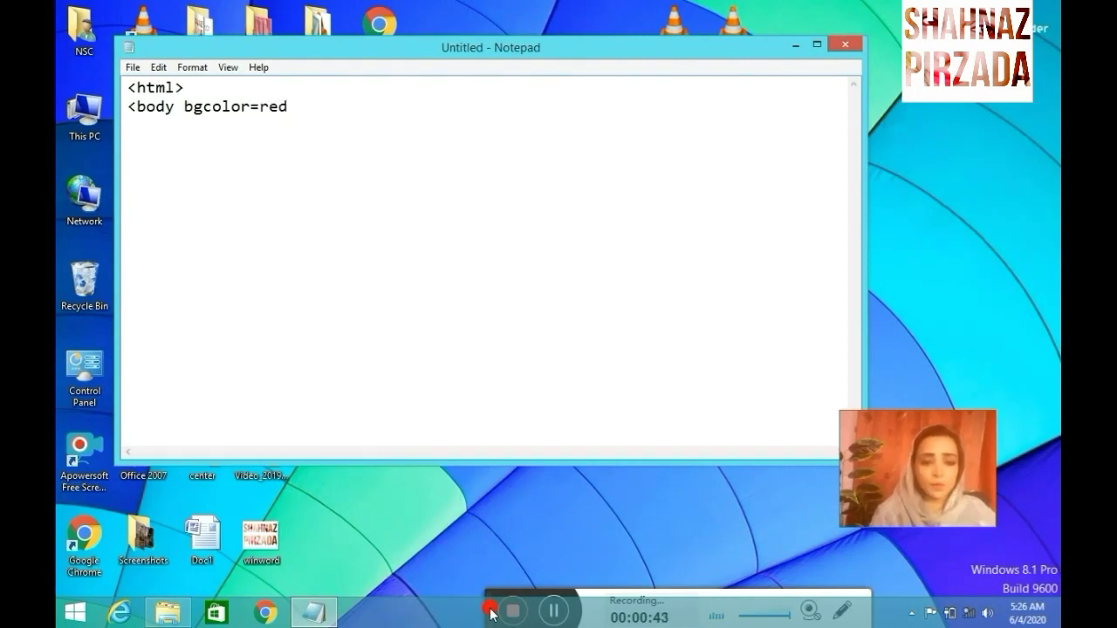
text(>)
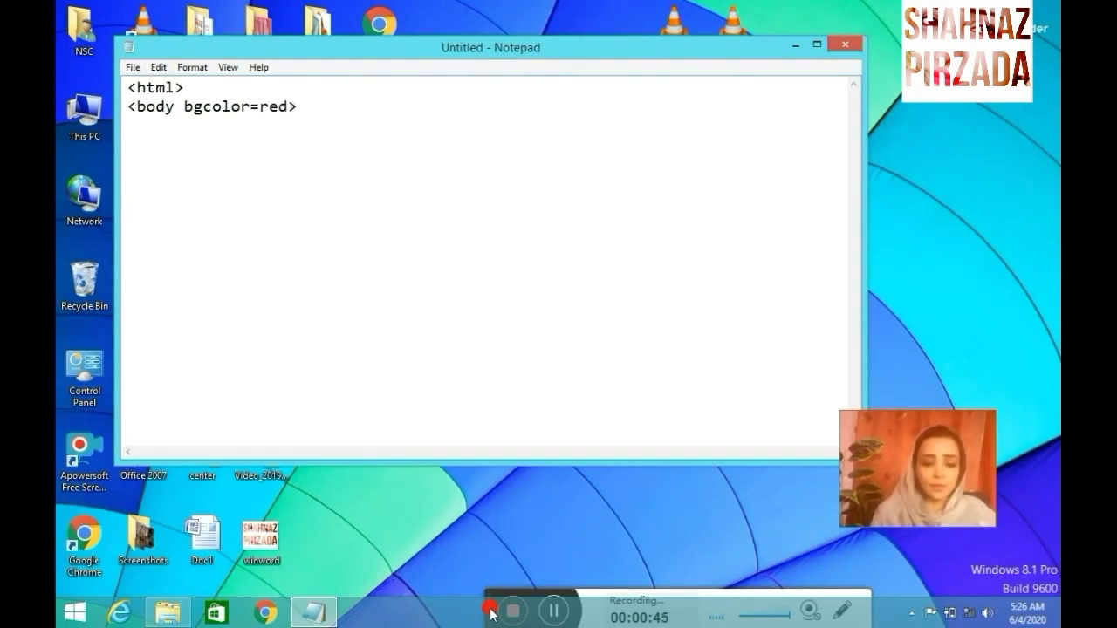
text(</ht)
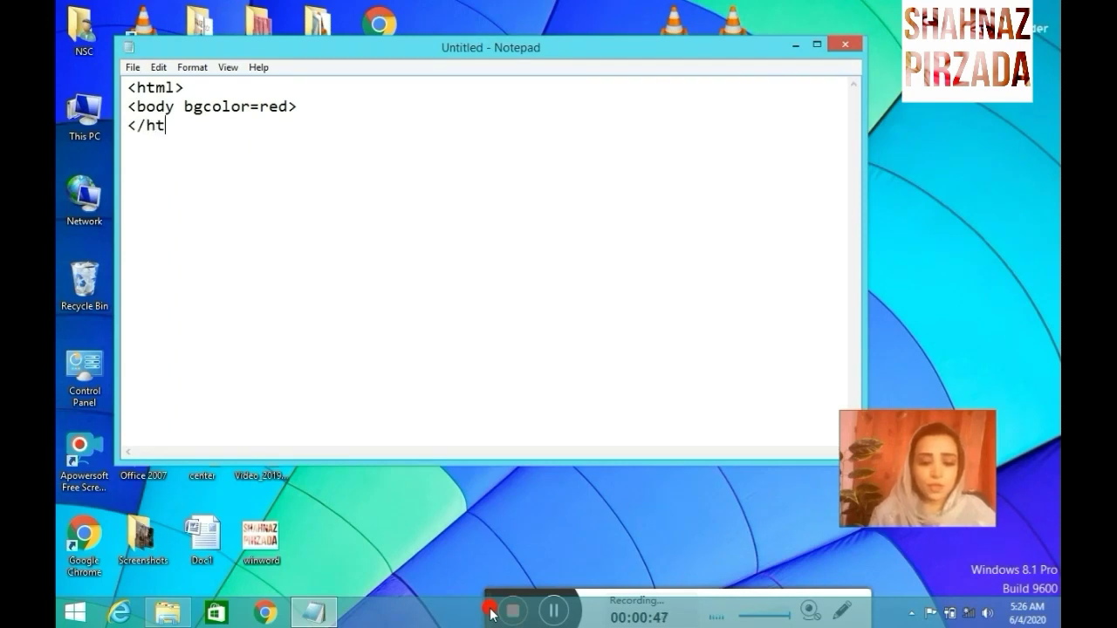
text(ml>)
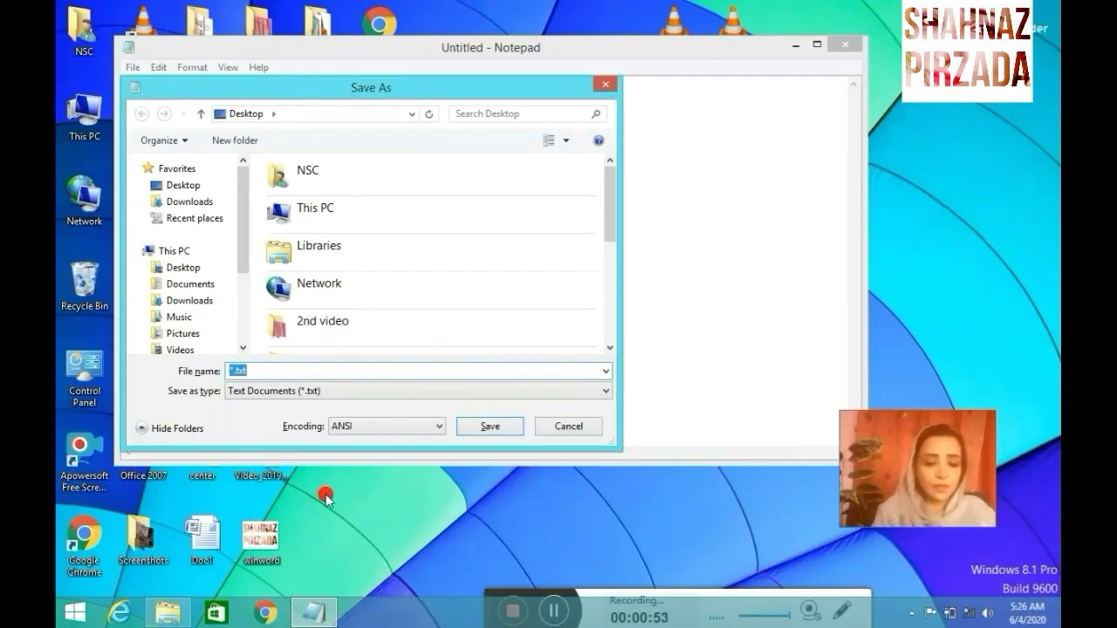
Save the page to the Desktop as bg.html
text(bg.html)
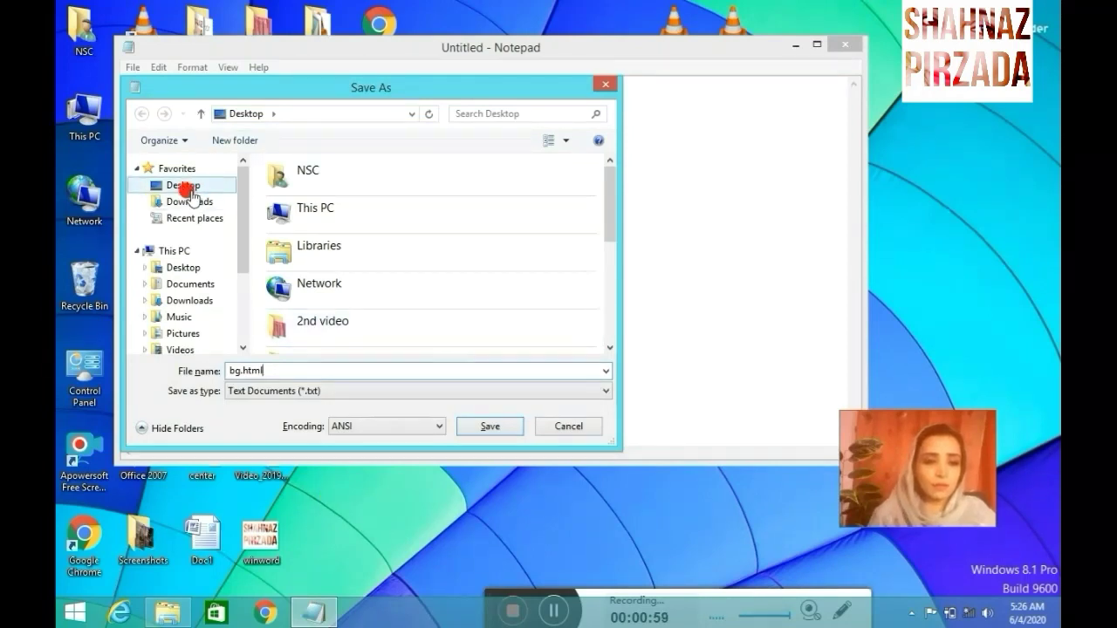
click(485, 426)
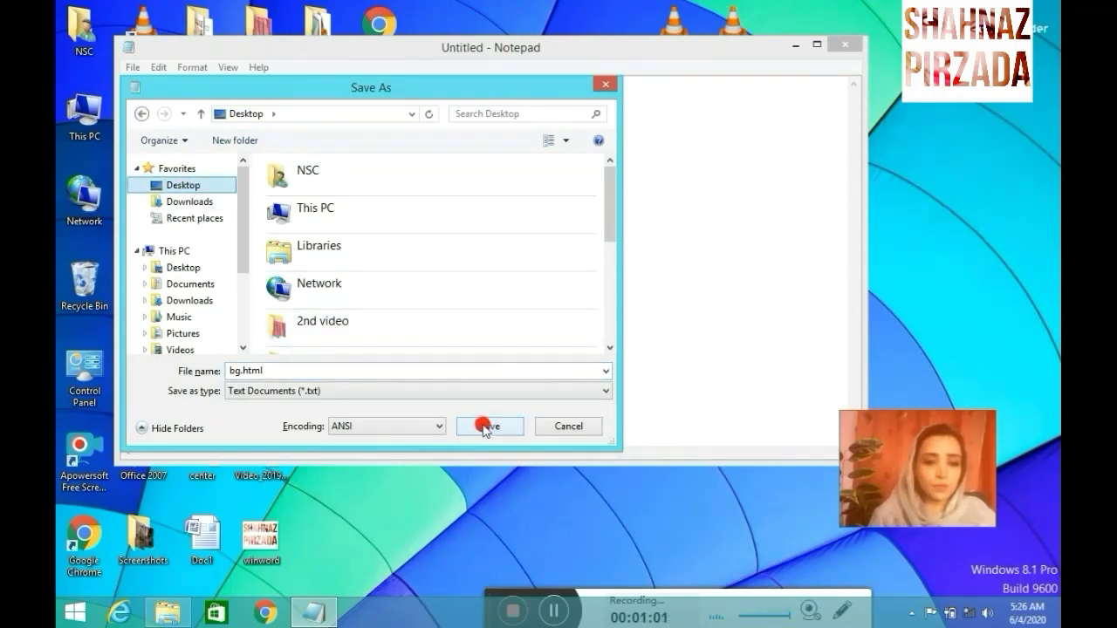
click(489, 425)
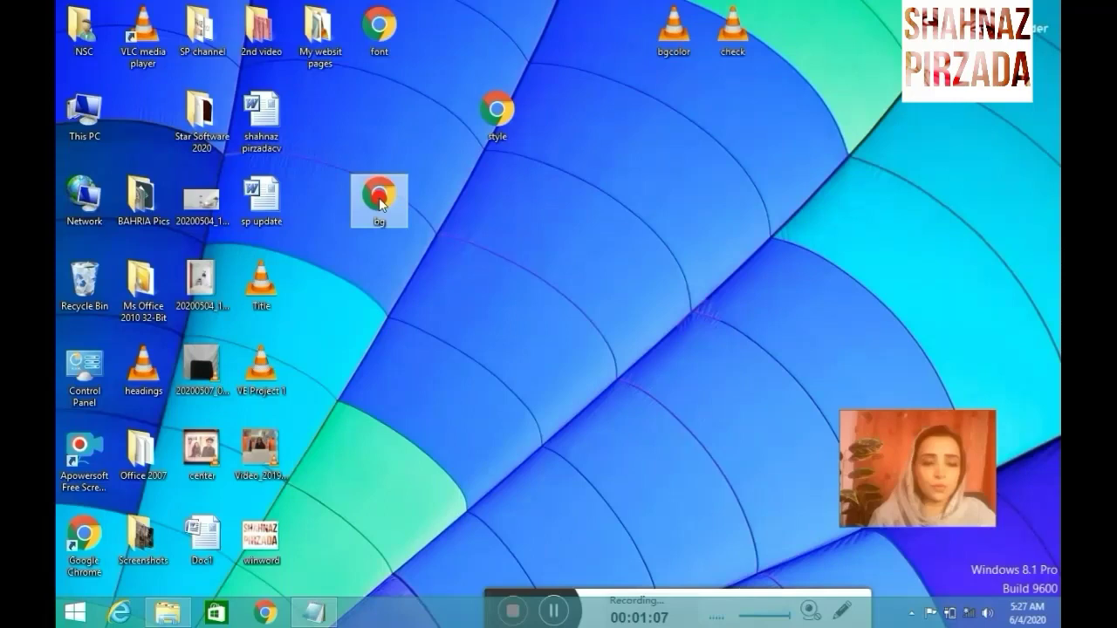
Open bg.html from the Desktop to see the solid red background in Chrome
double_click(378, 196)
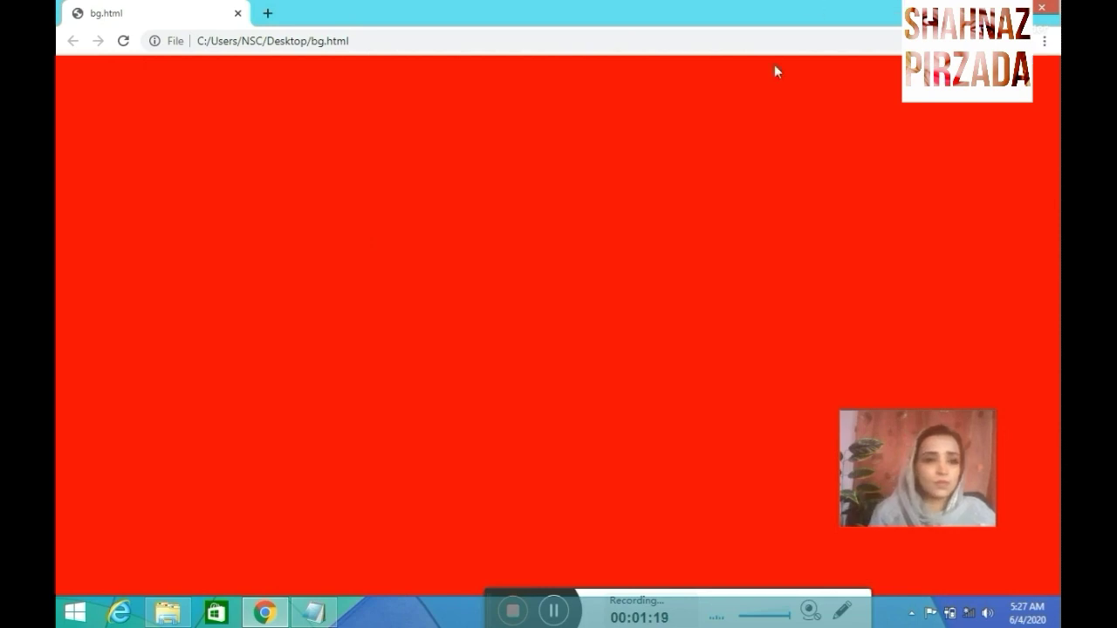
mouse_move(563, 528)
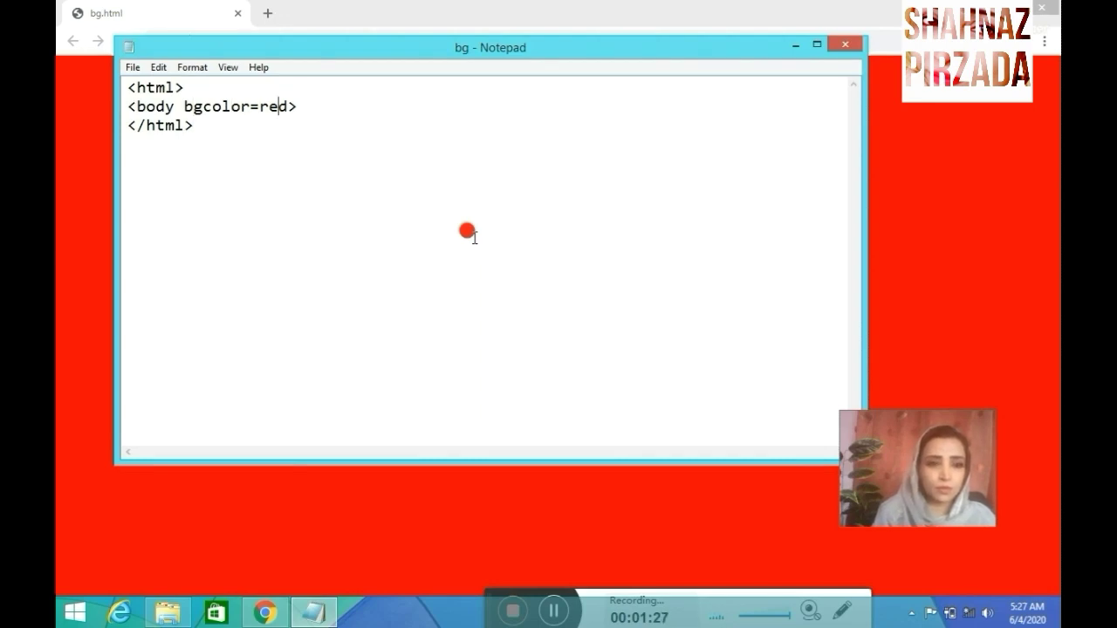
Change the bgcolor value to black, then replace black with blue
text(n)
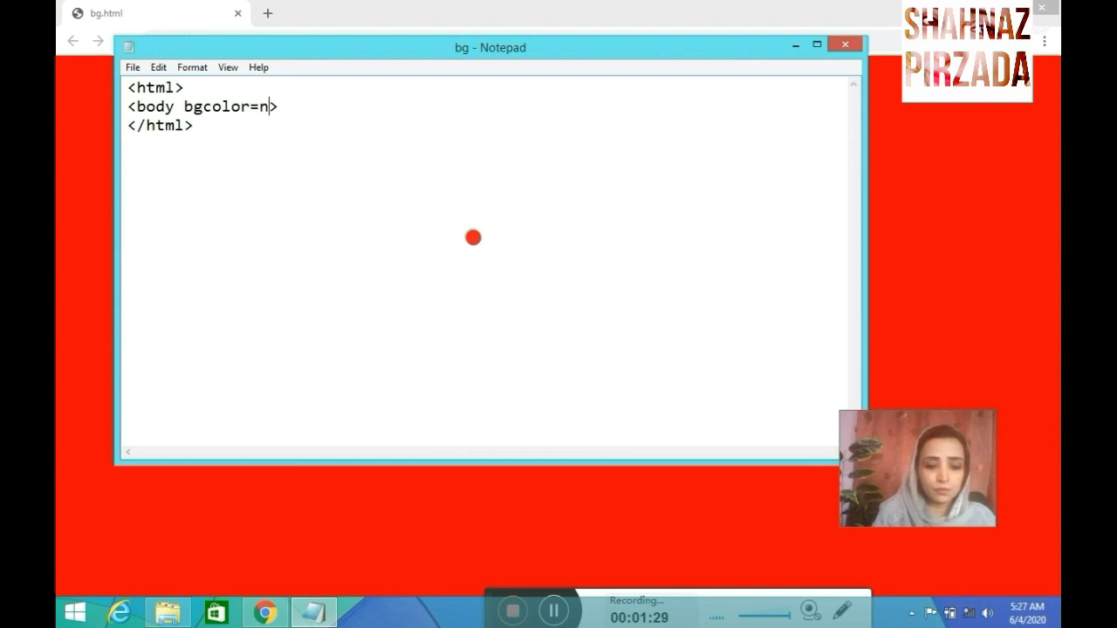
text(lack)
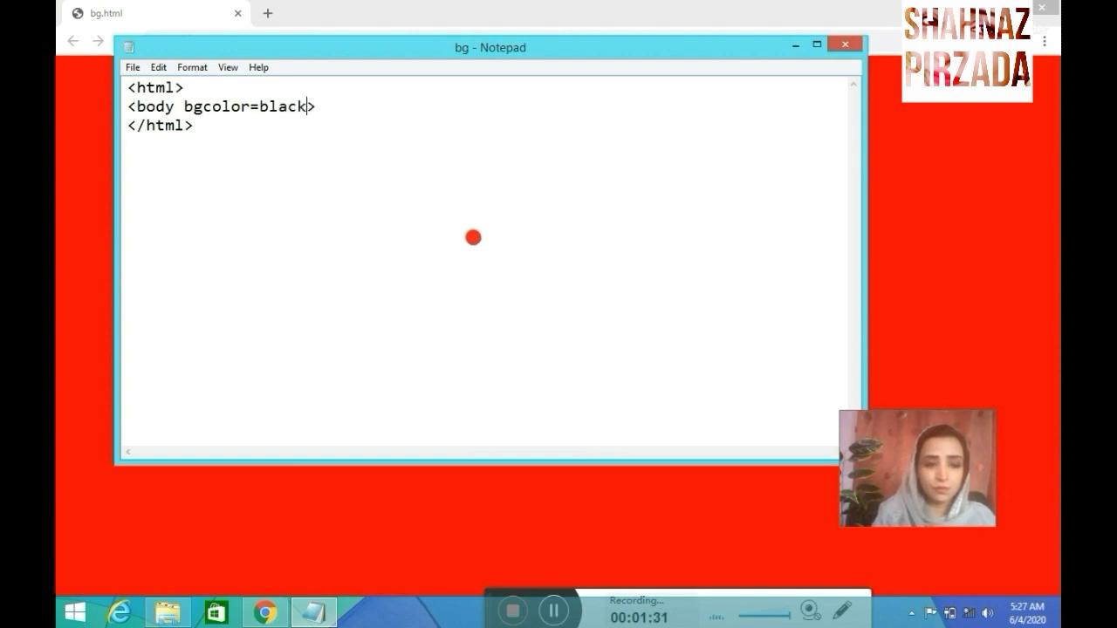
mouse_move(58, 162)
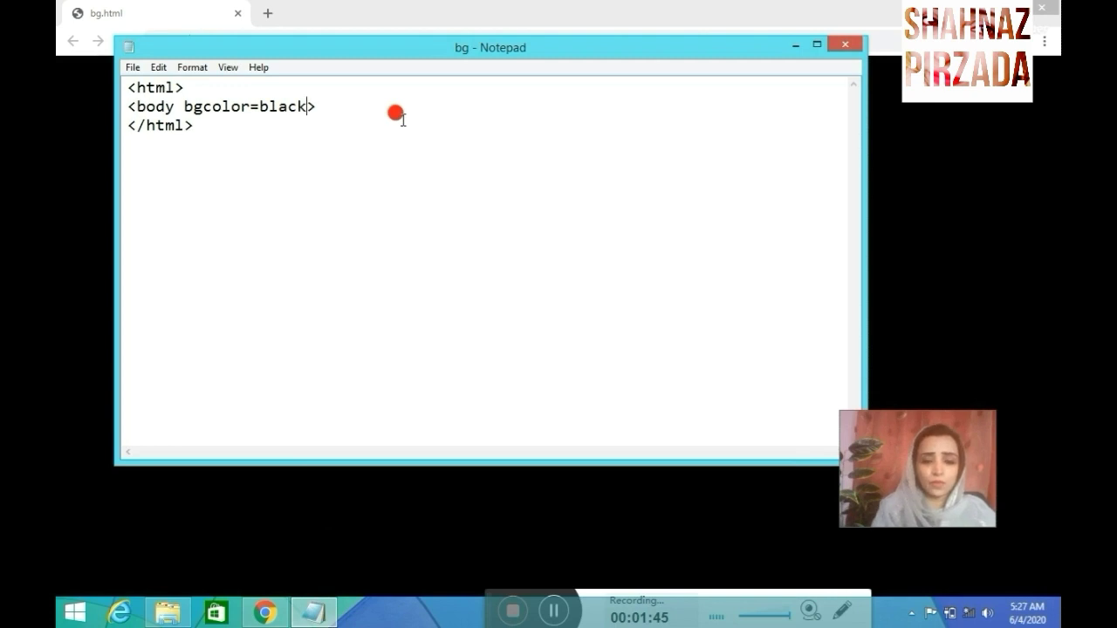
key(Backspace)
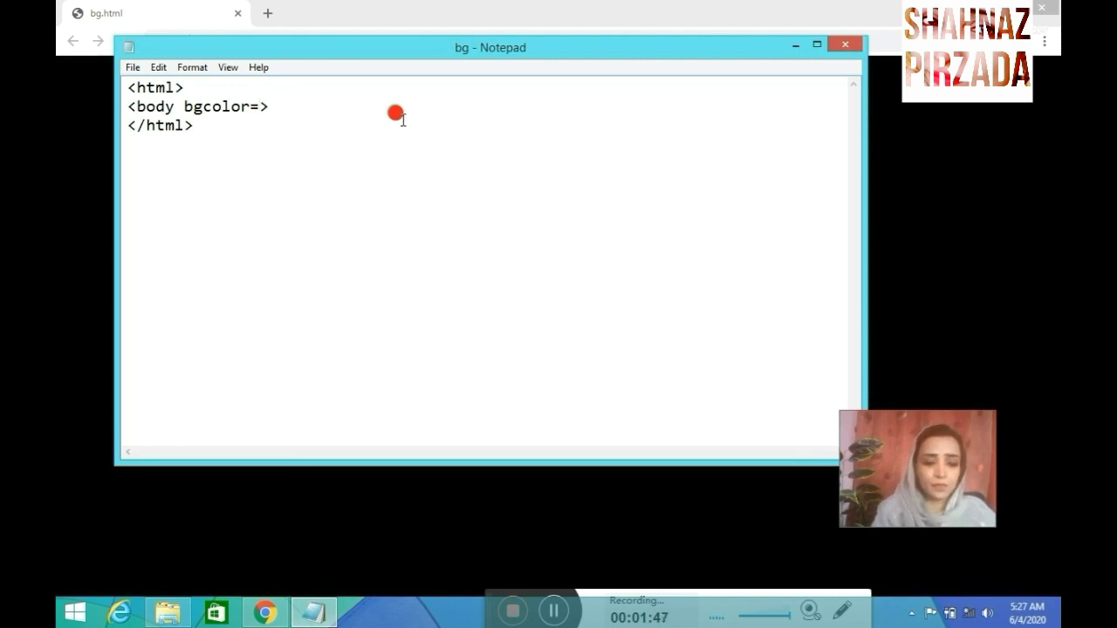
text(blue)
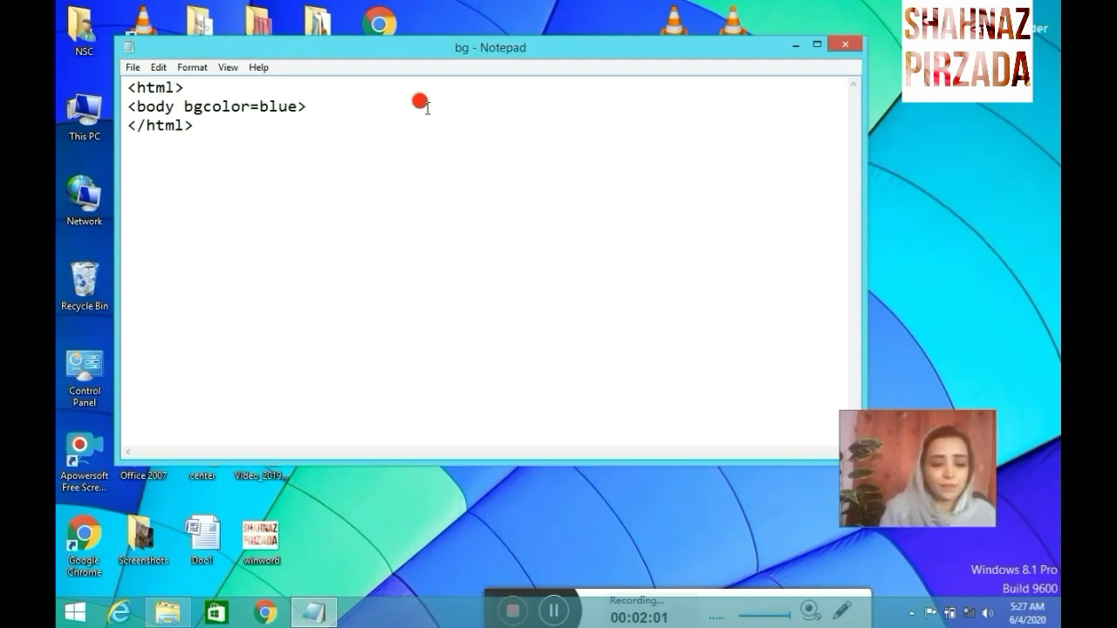
Start a new page containing <html>, <body> and a <font color=green> tag
click(131, 67)
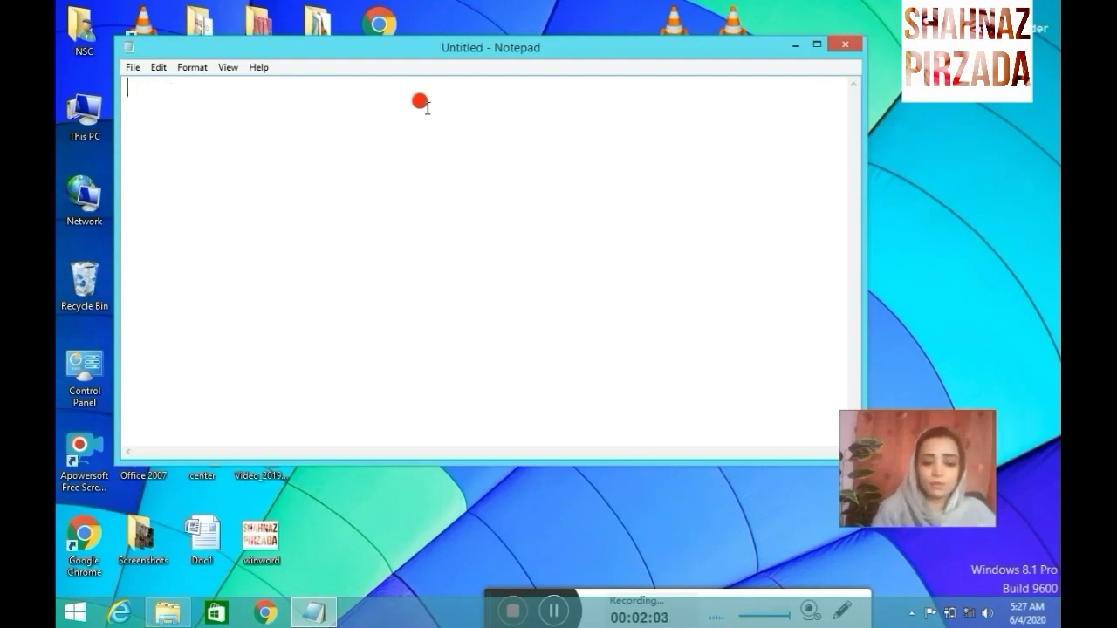
text(<ht)
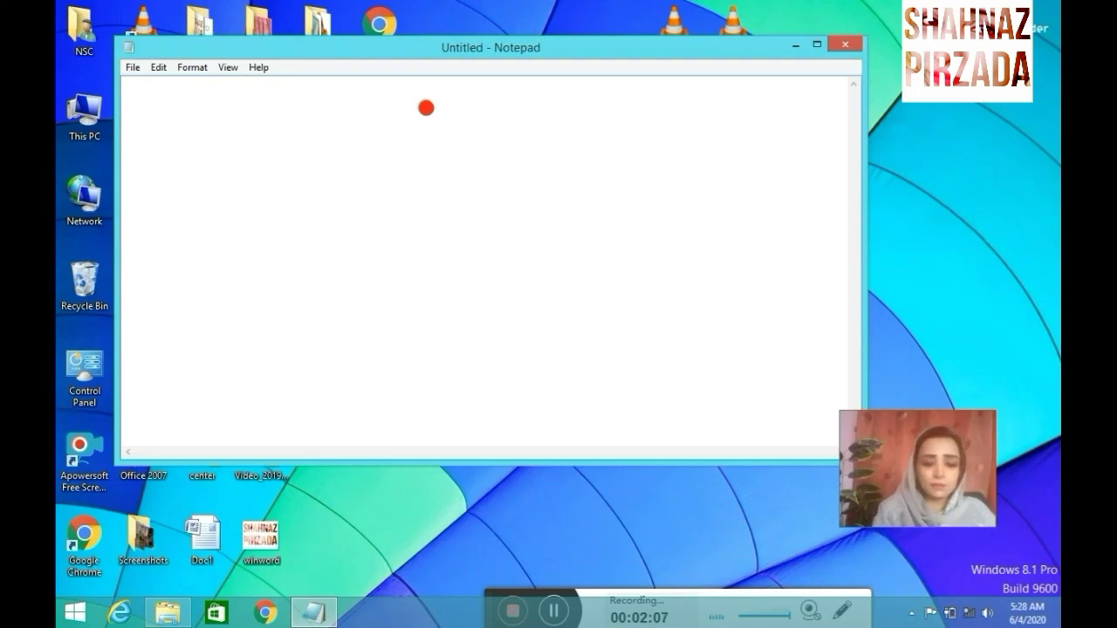
text(<htm)
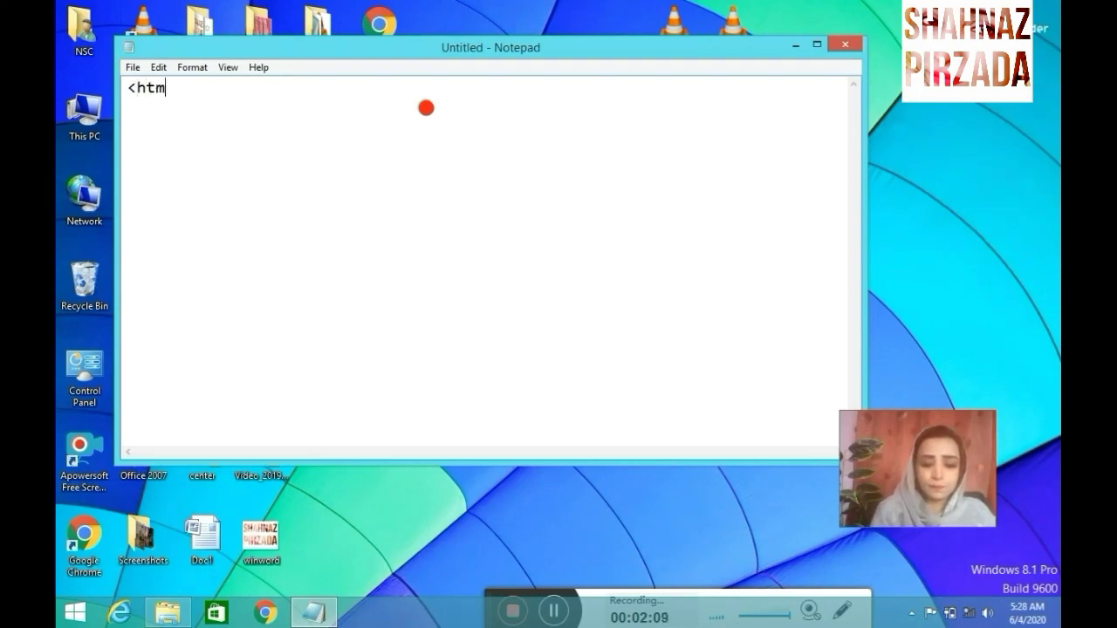
text(l>)
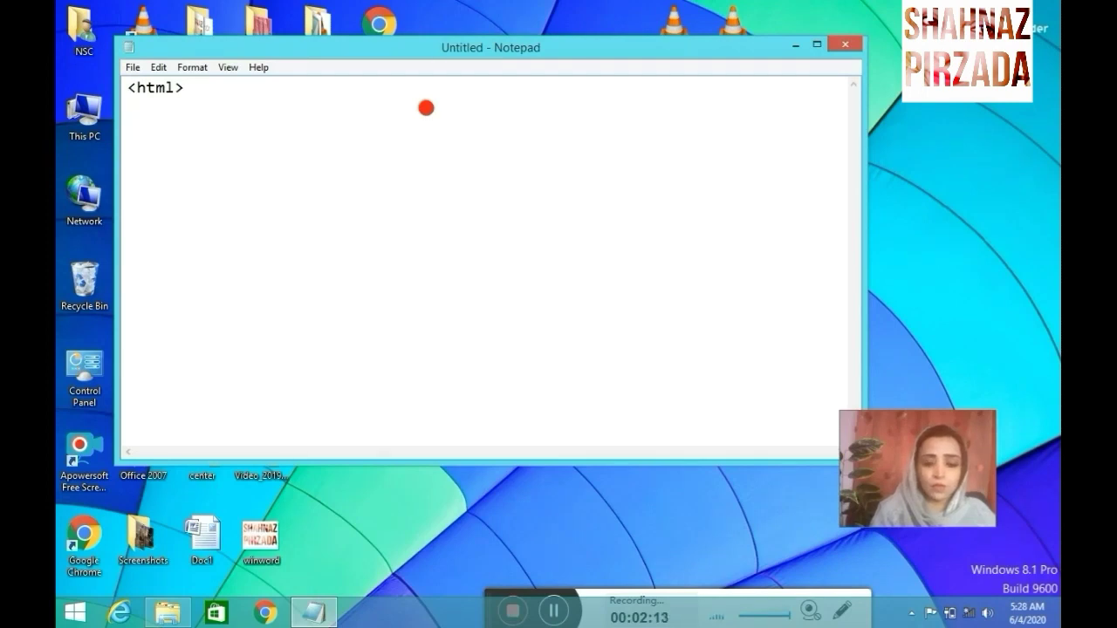
text(<body)
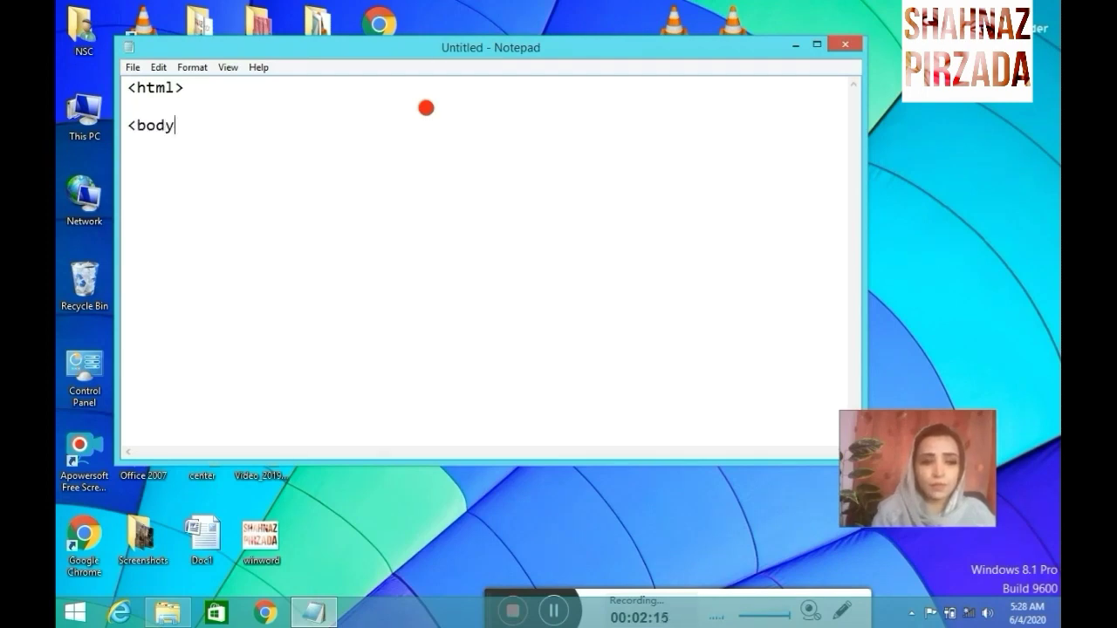
text(>)
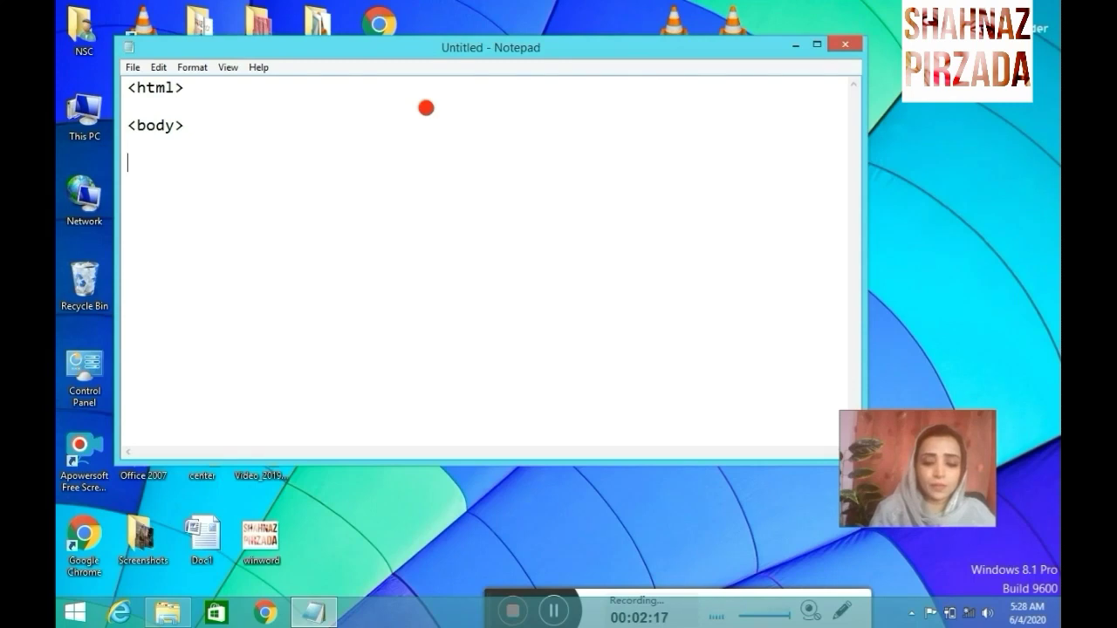
text(<font)
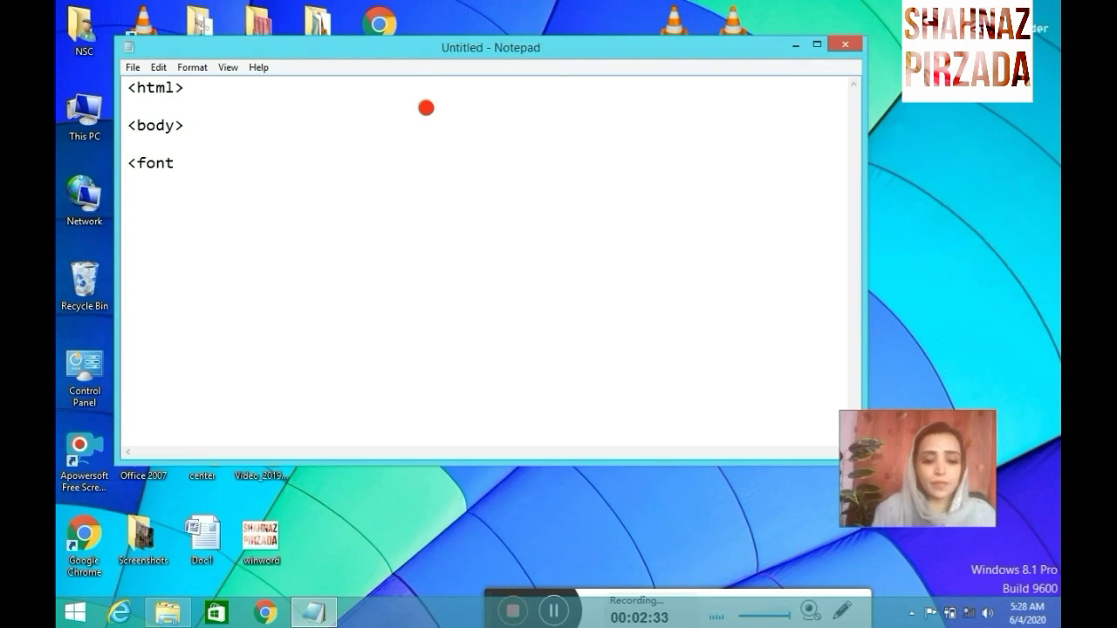
text(color)
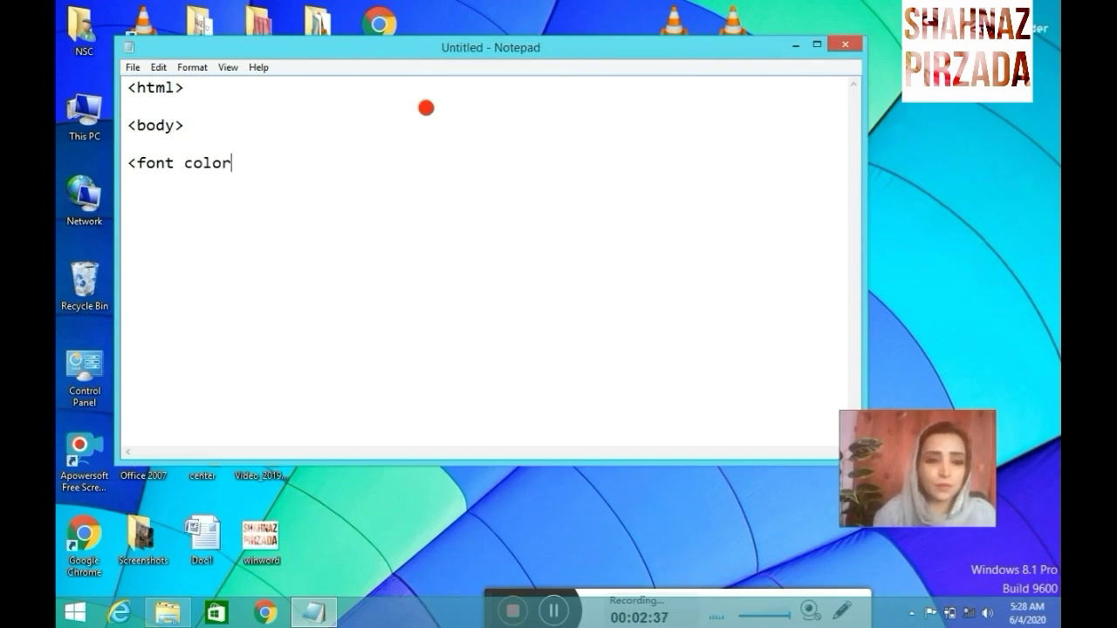
text(=)
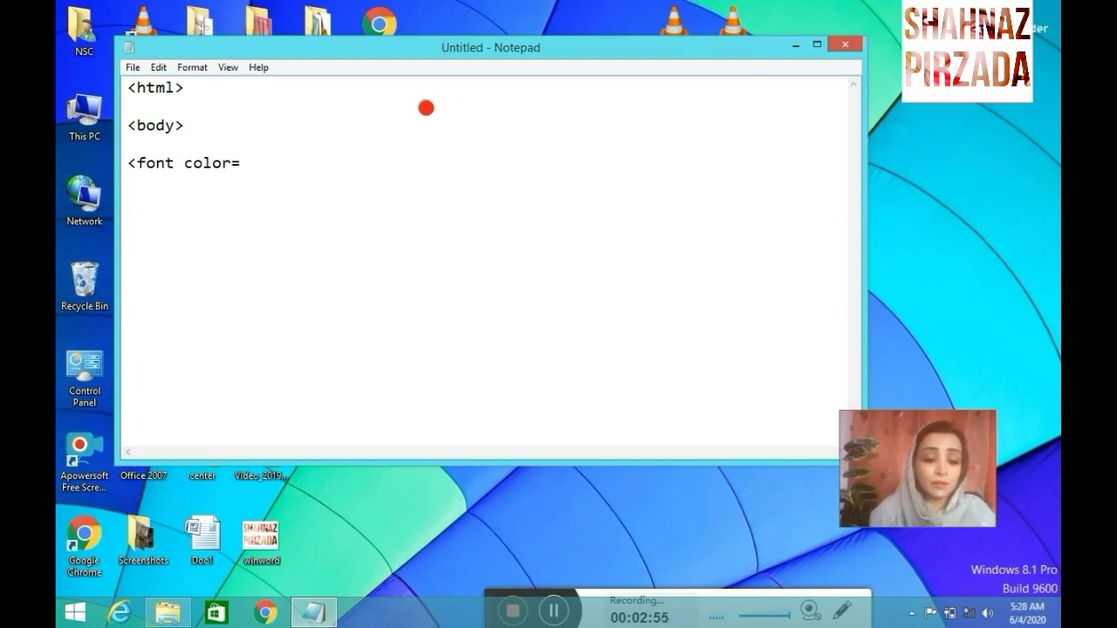
text(gr)
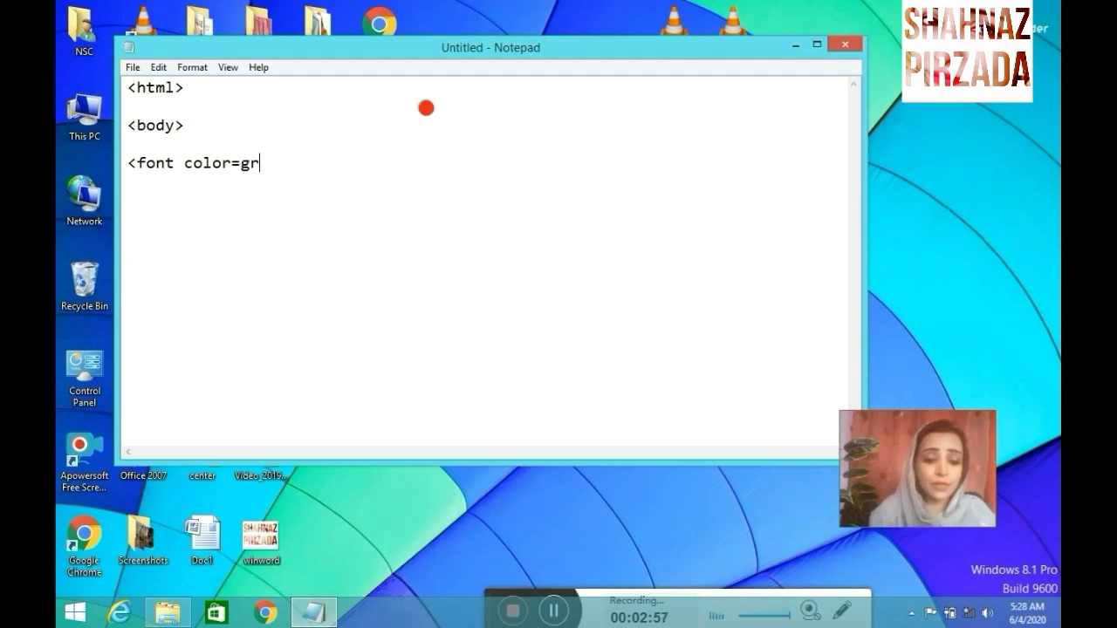
text(een>)
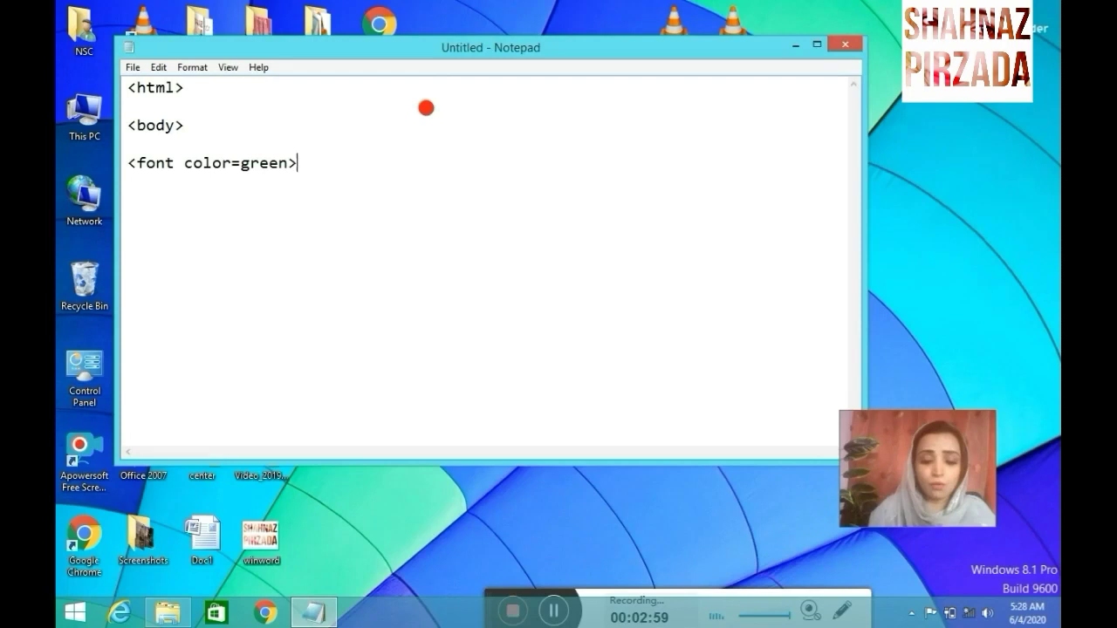
Add the line 'welcom to bahria institute of IT' and close it with </font>
key(Enter)
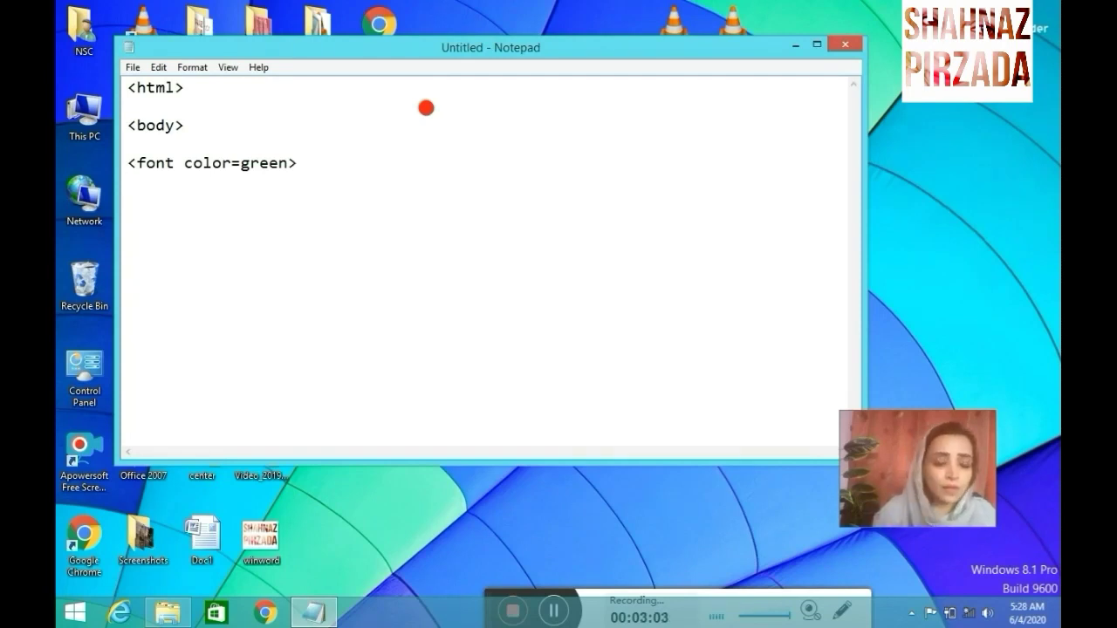
text(we)
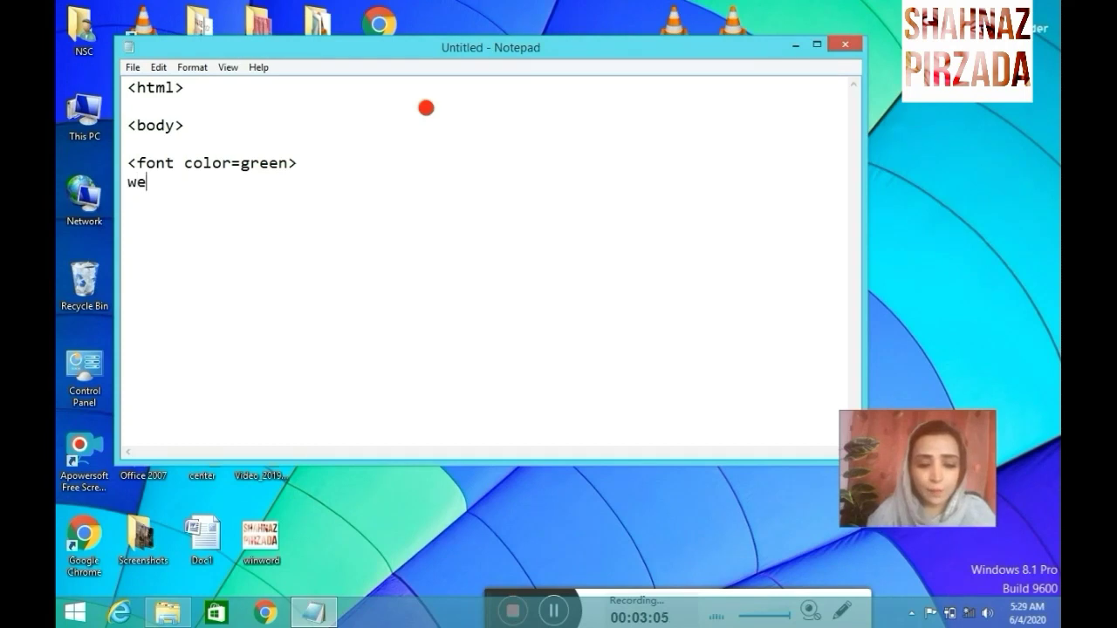
text(lcom)
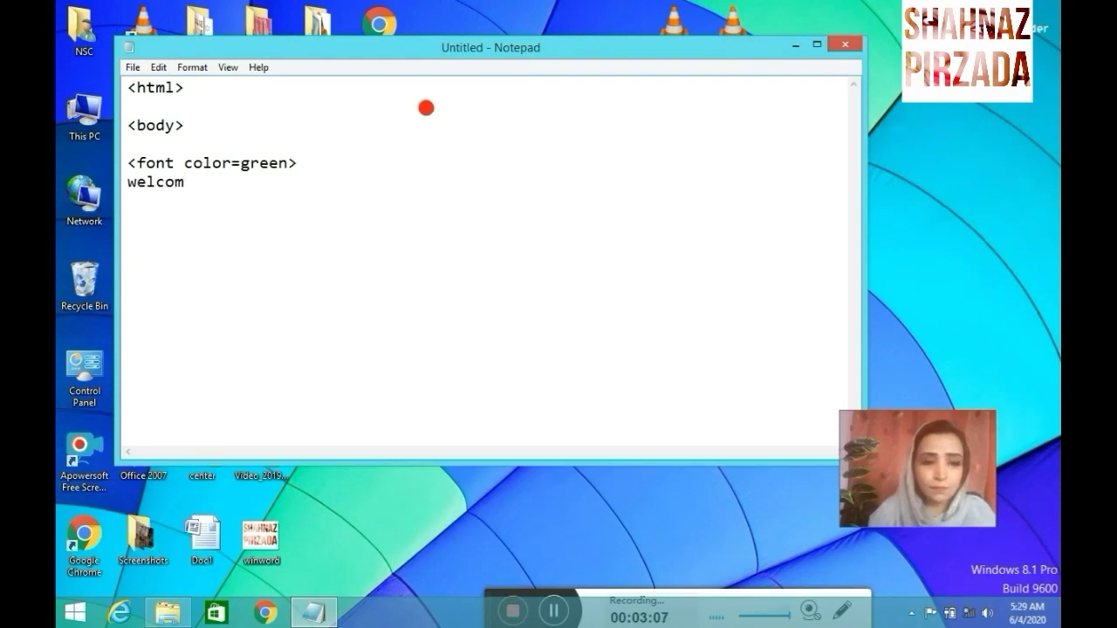
text(to b)
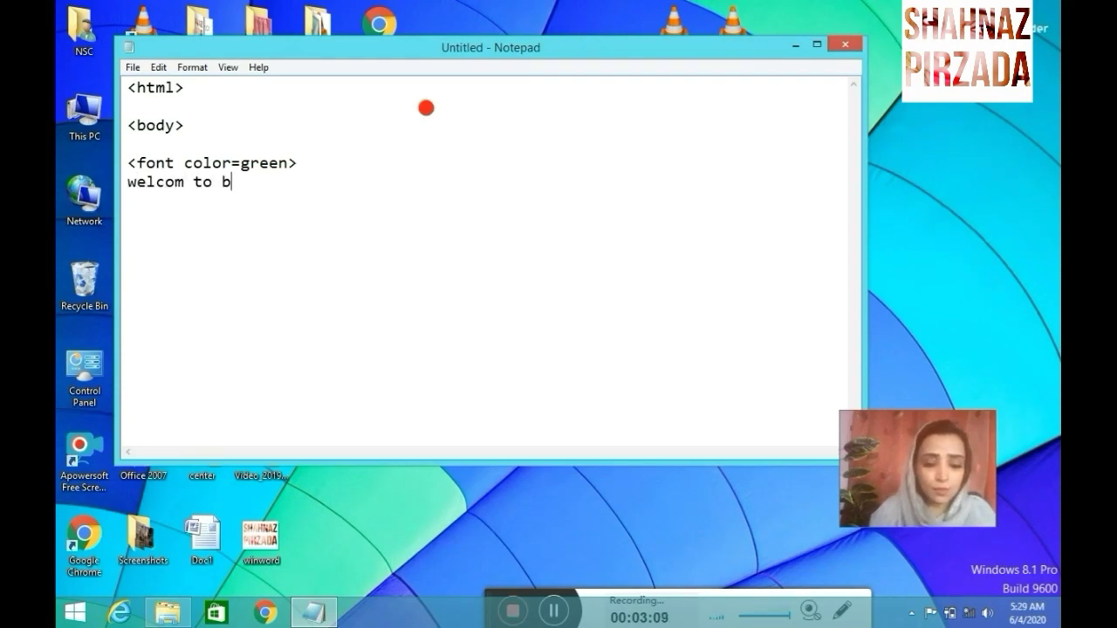
text(ahria)
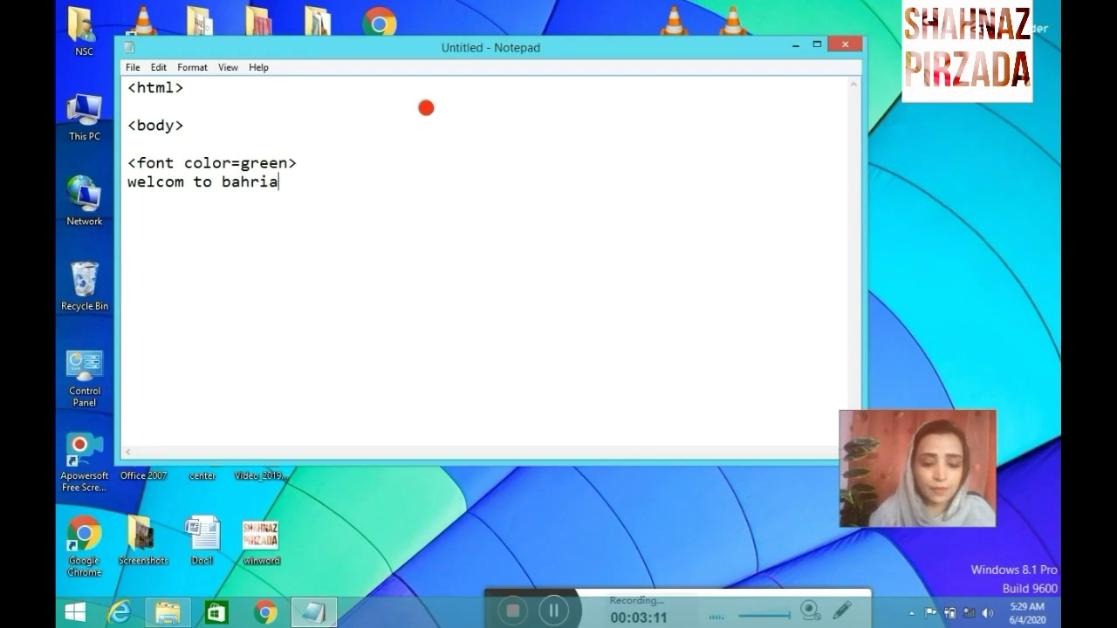
text(institut)
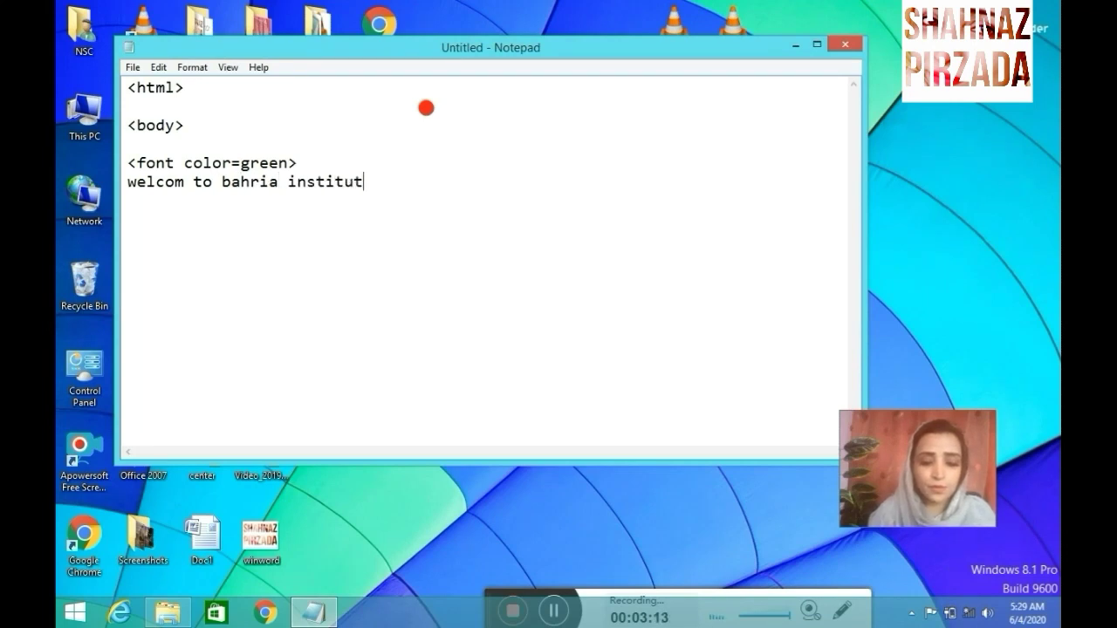
text(e of IT)
text(<)
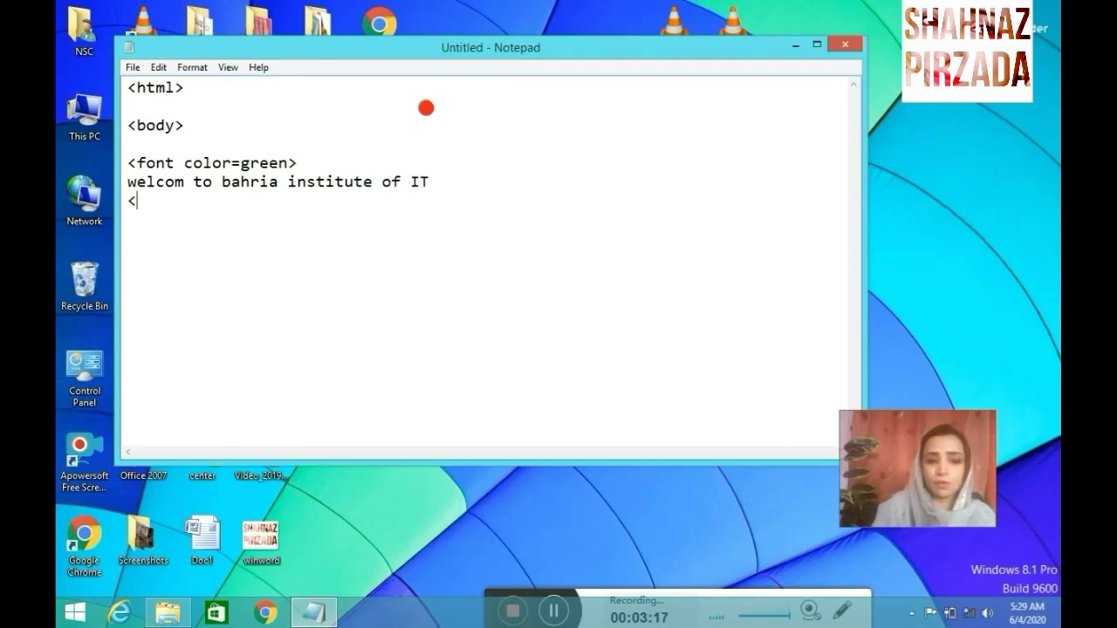
text(/fon)
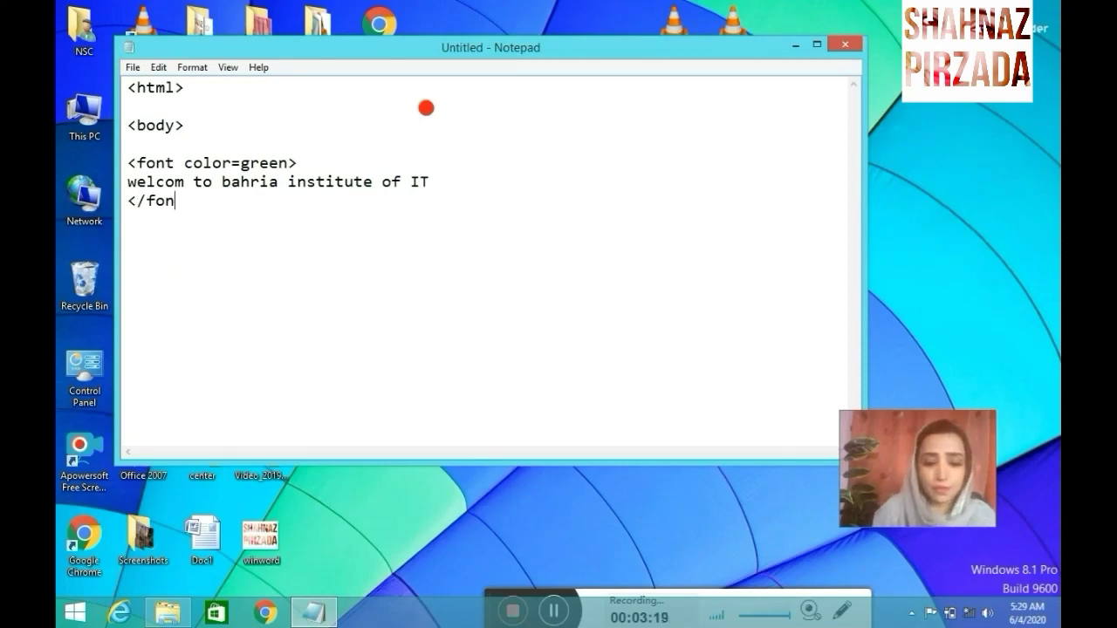
text(t>)
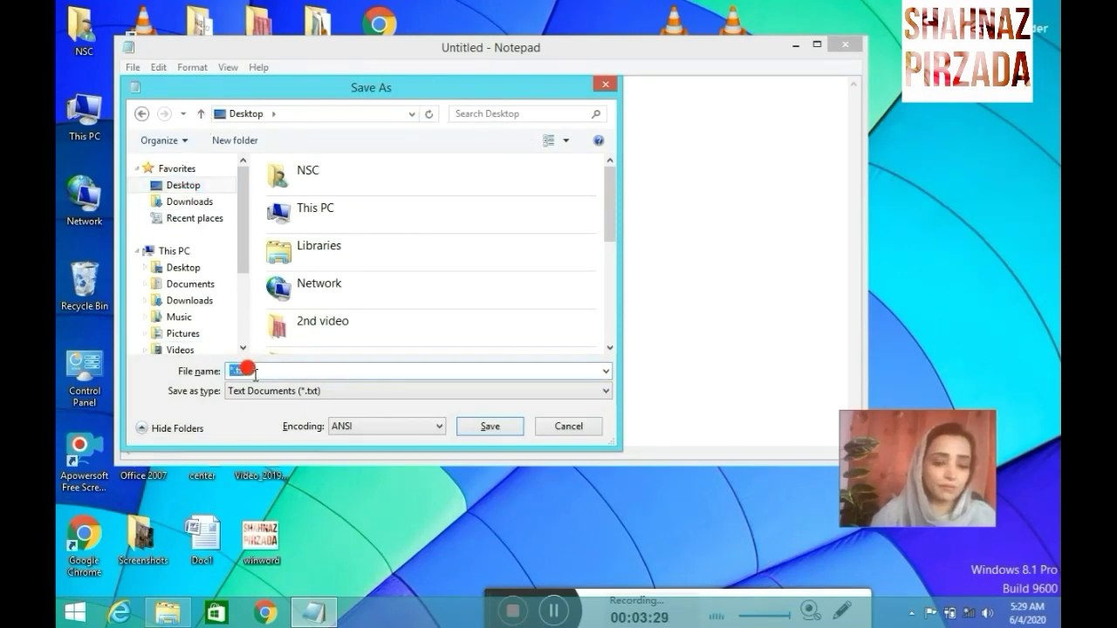
Save as font.html on the Desktop, confirm replacing the existing file, and open it
text(font.html)
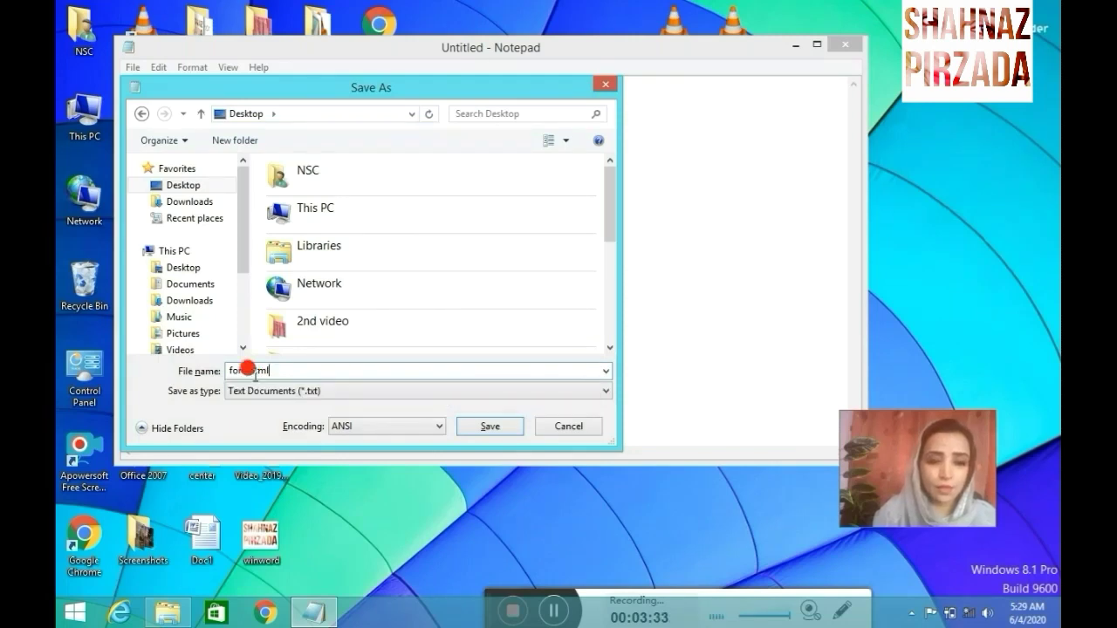
click(489, 425)
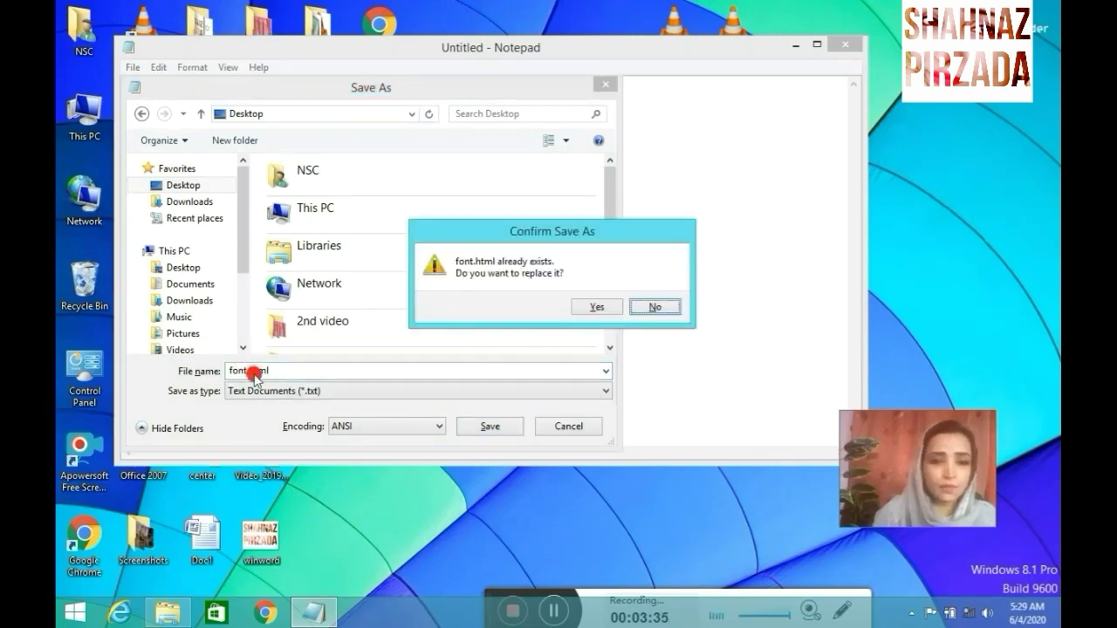
click(596, 306)
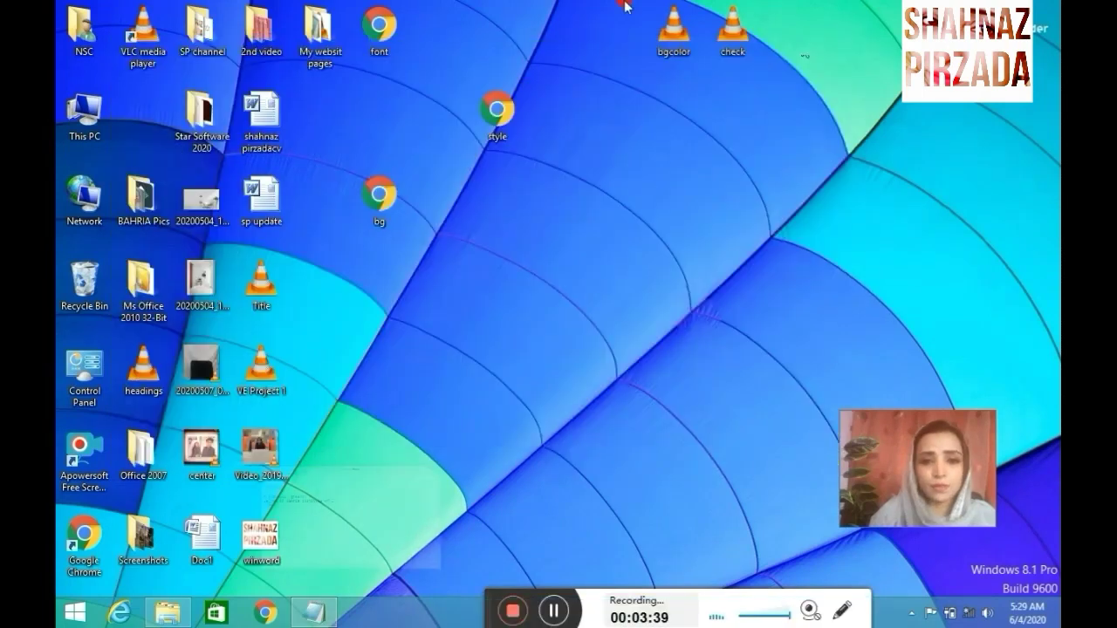
click(386, 26)
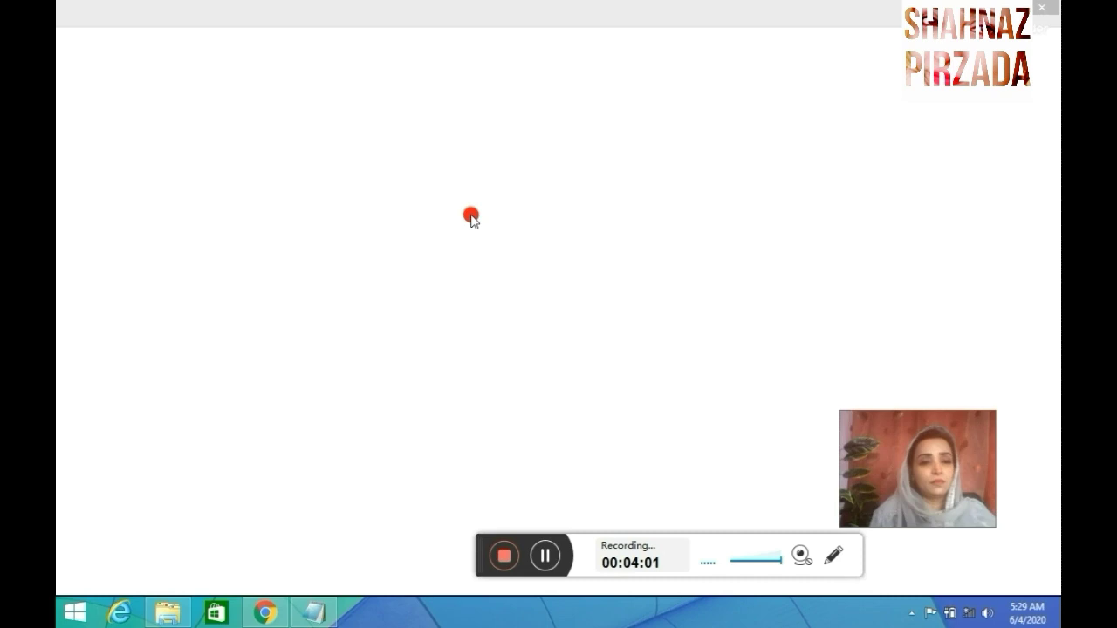
mouse_move(414, 221)
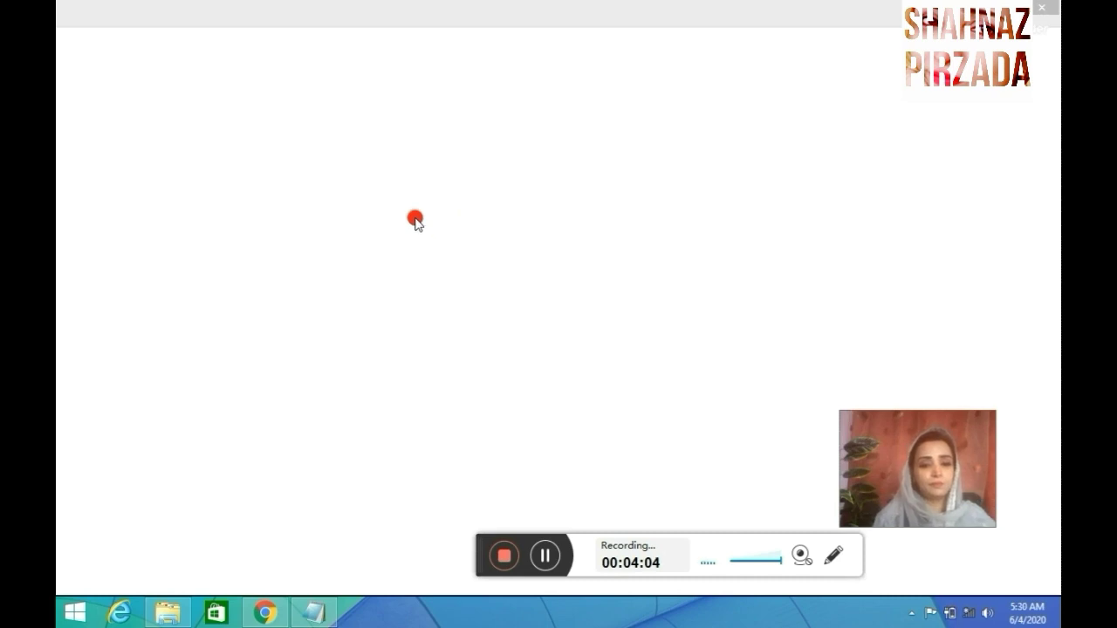
mouse_move(480, 299)
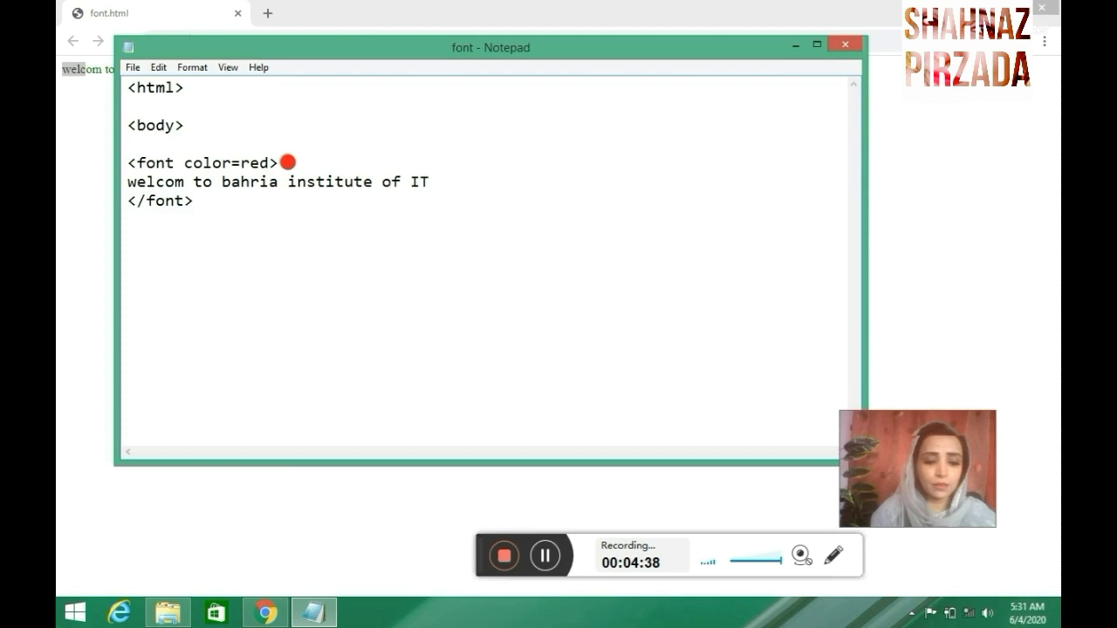
Place the cursor after the red font tag to begin a new line
click(128, 41)
text(<font)
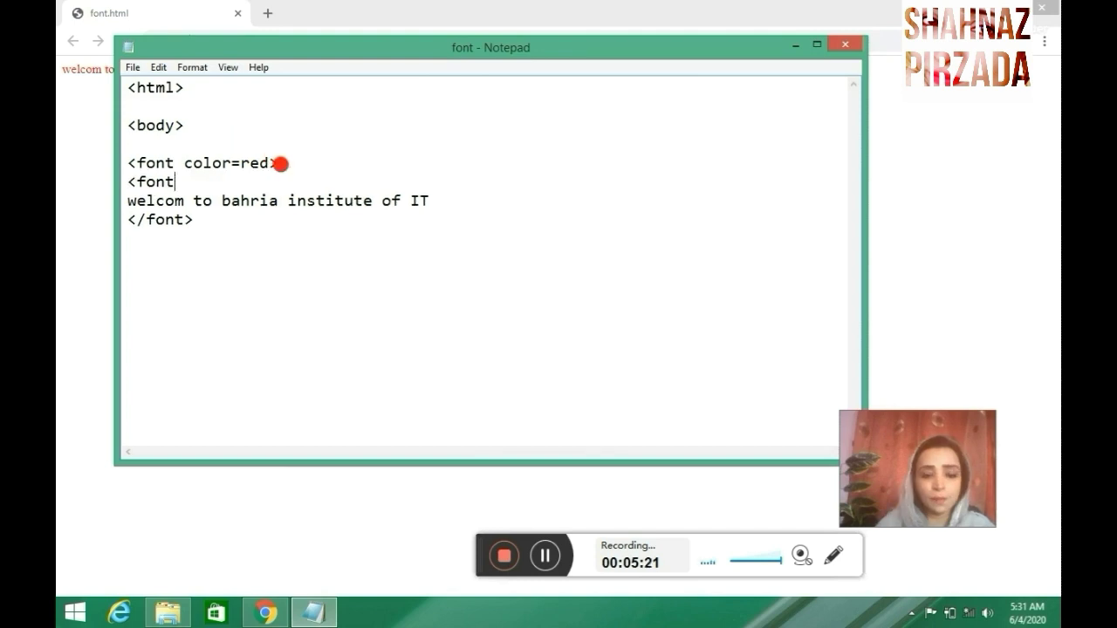
Complete the new font tag with size=10, then refresh the view for larger text
text(siz)
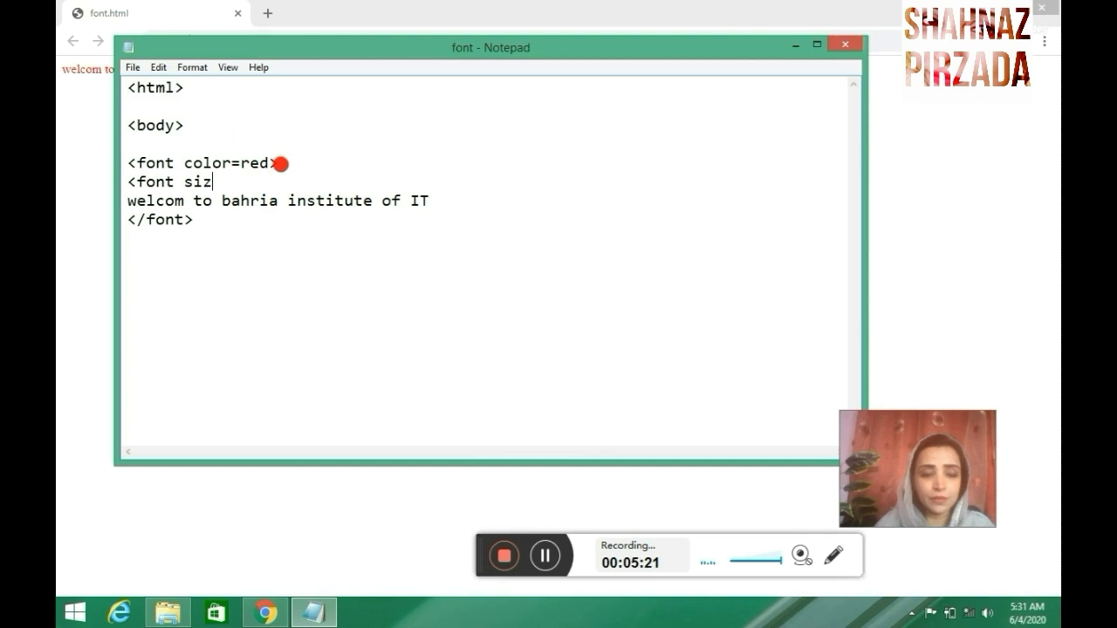
text(e=10)
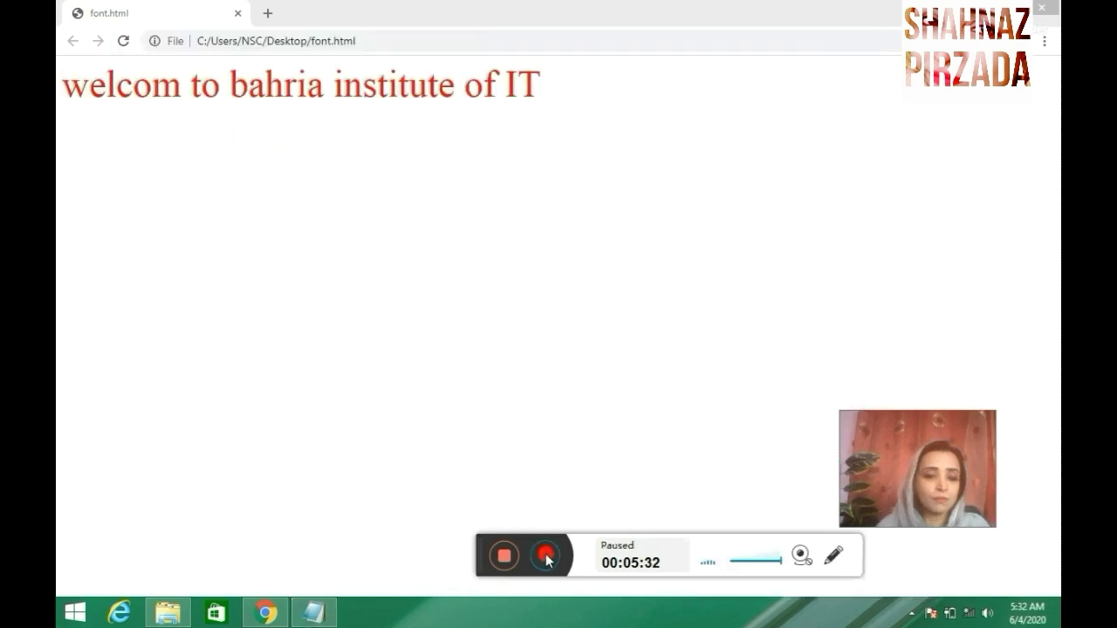
click(541, 557)
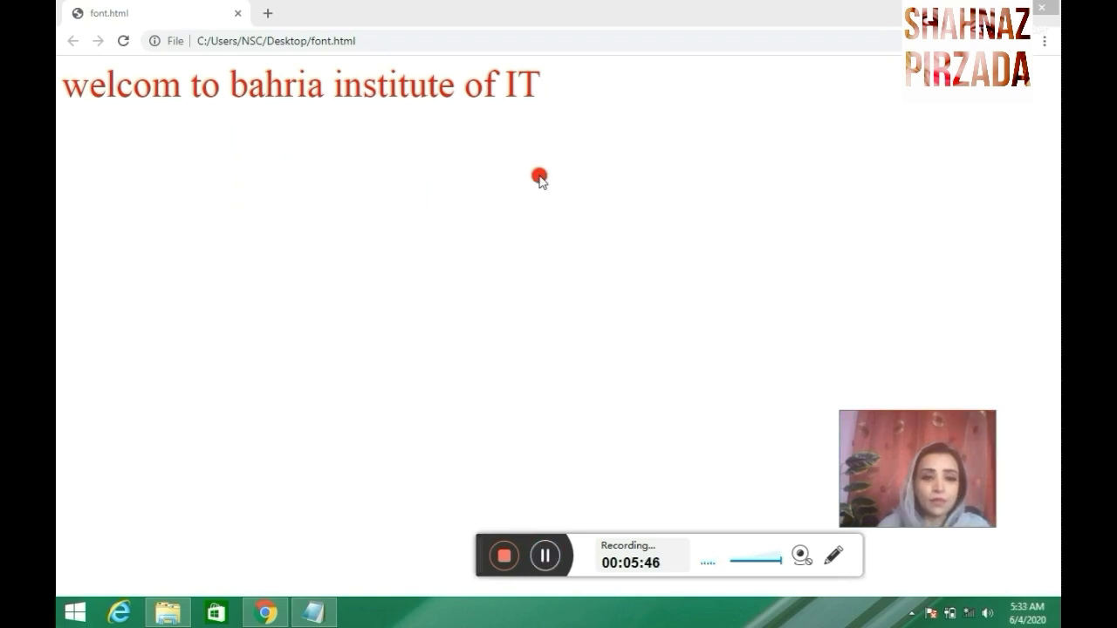
Return to Notepad and start typing a <font tag below the size 10 tag
click(311, 612)
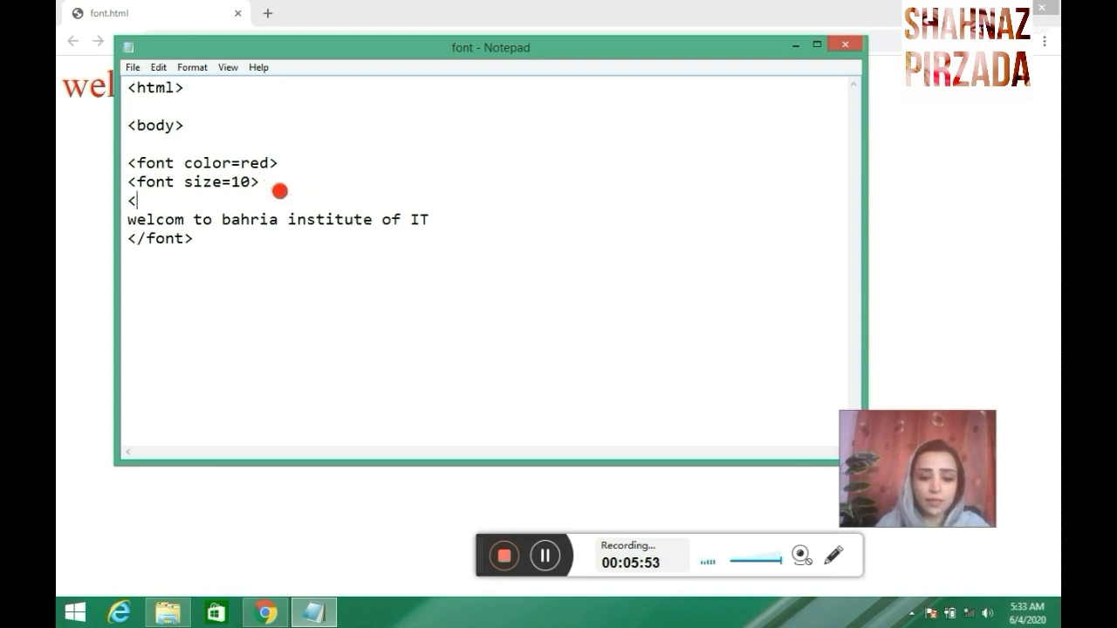
text(font)
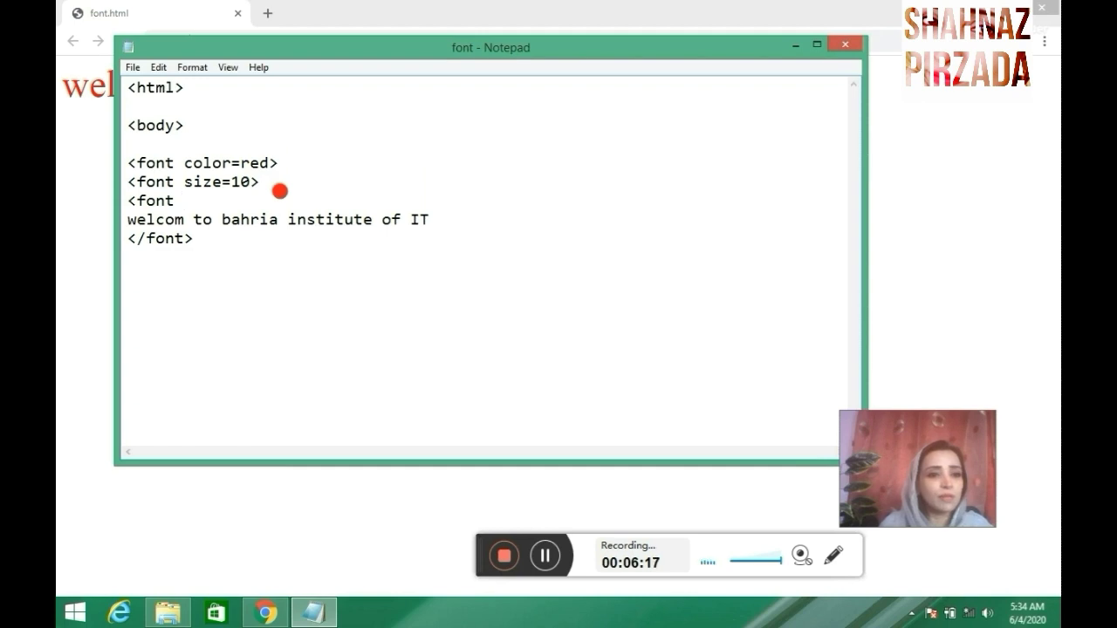
Look up the Cooper font name in Format > Font, cancel, and position the cursor in the tag
click(192, 67)
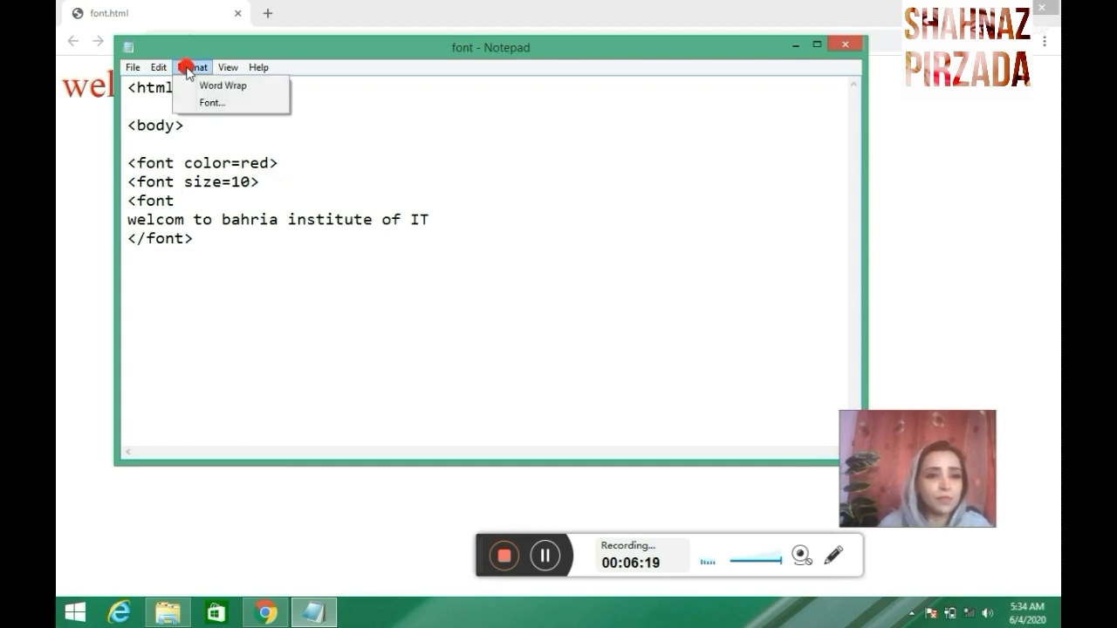
click(193, 93)
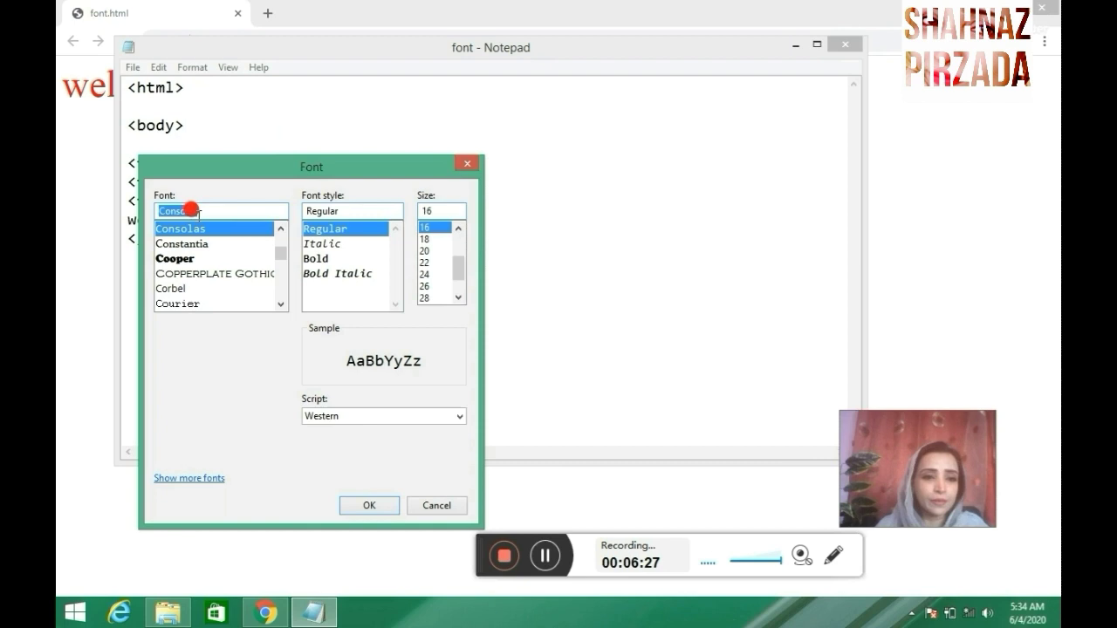
click(174, 258)
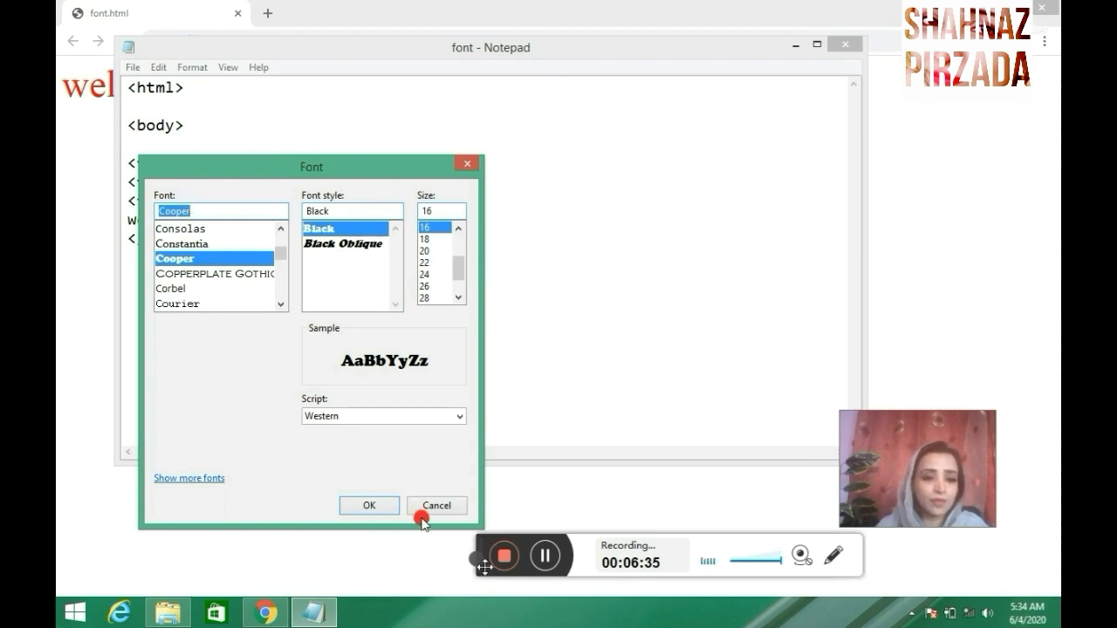
click(436, 504)
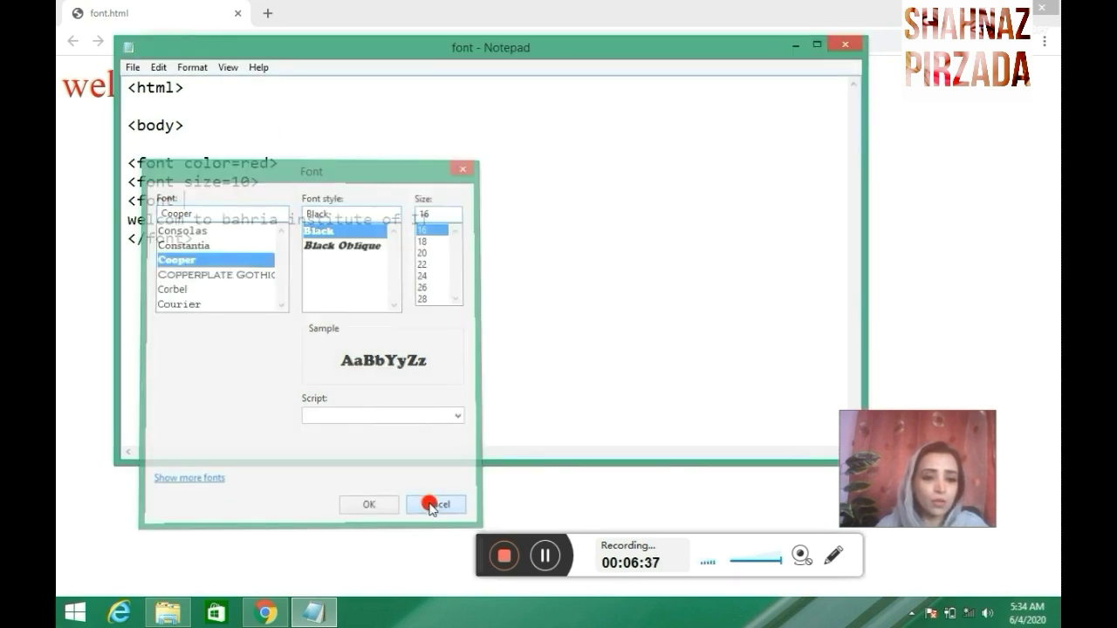
click(442, 504)
text( Cooper)
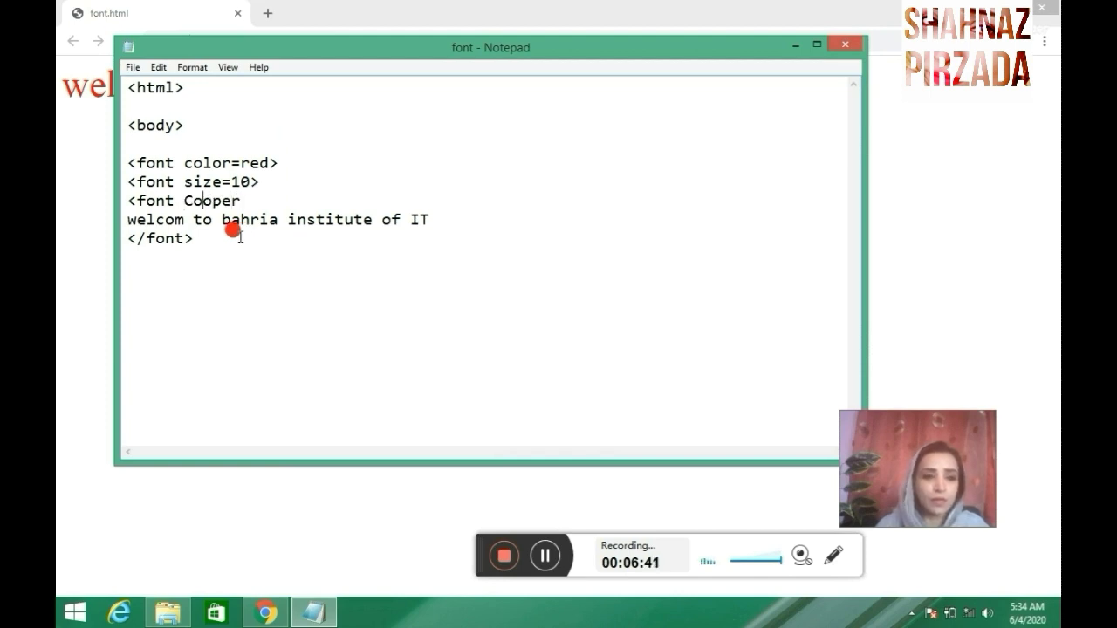
Add face= before Cooper in the font tag, then select the welcome sentence in Chrome
text(face)
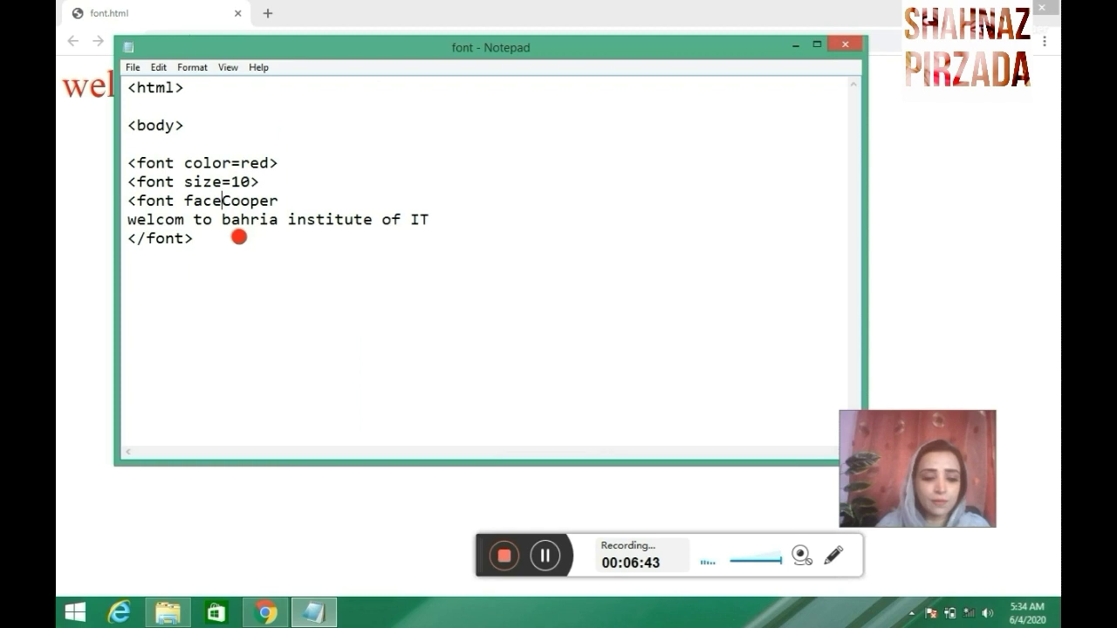
text(=)
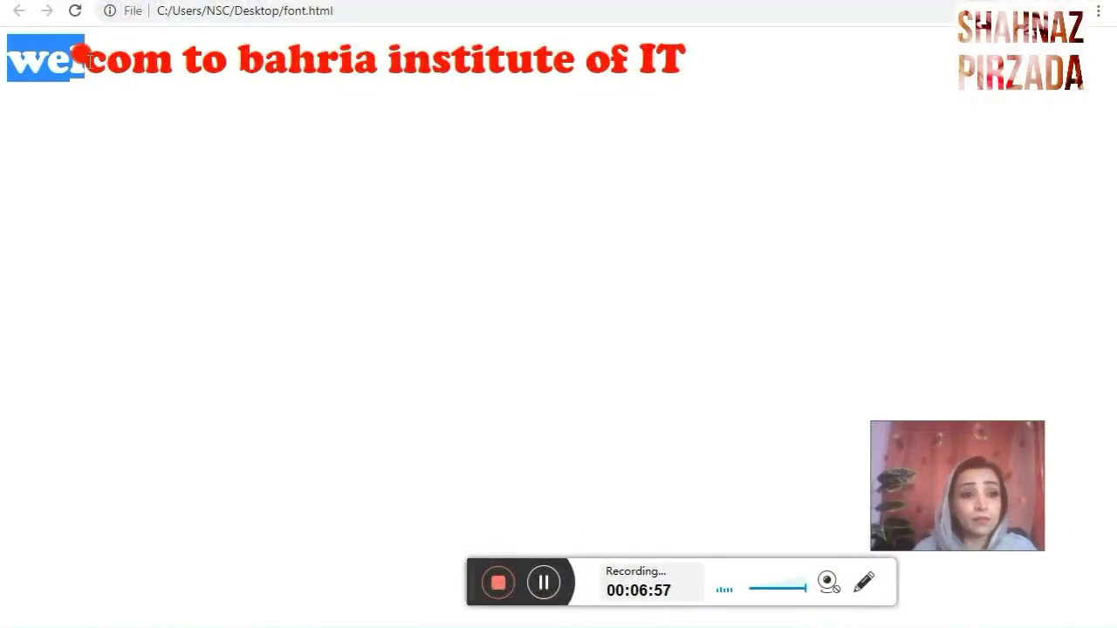
drag(88, 58, 685, 59)
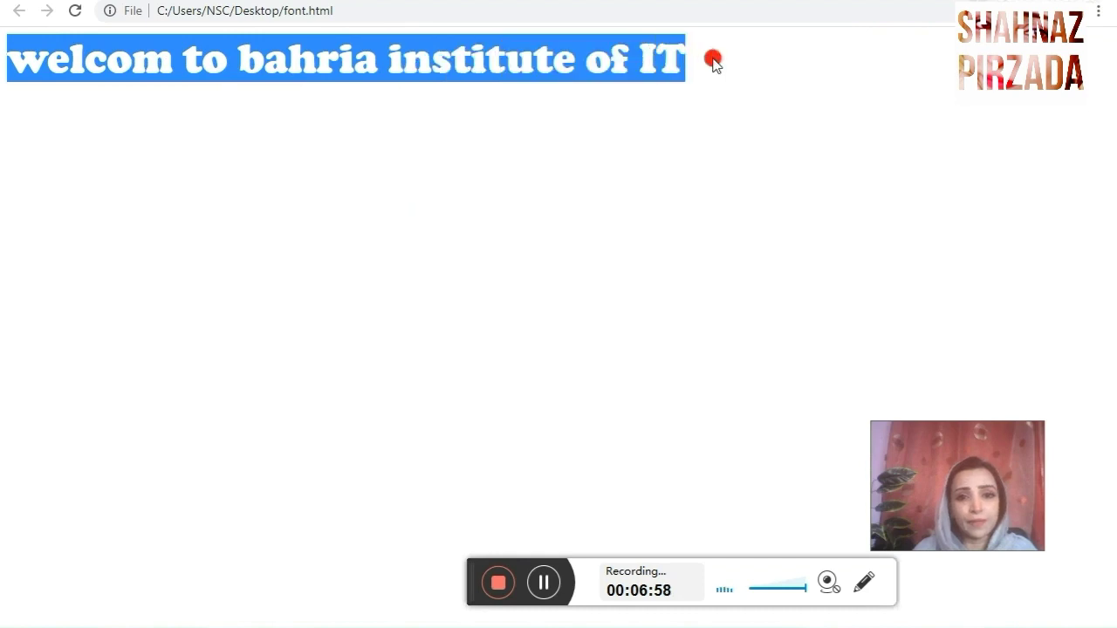